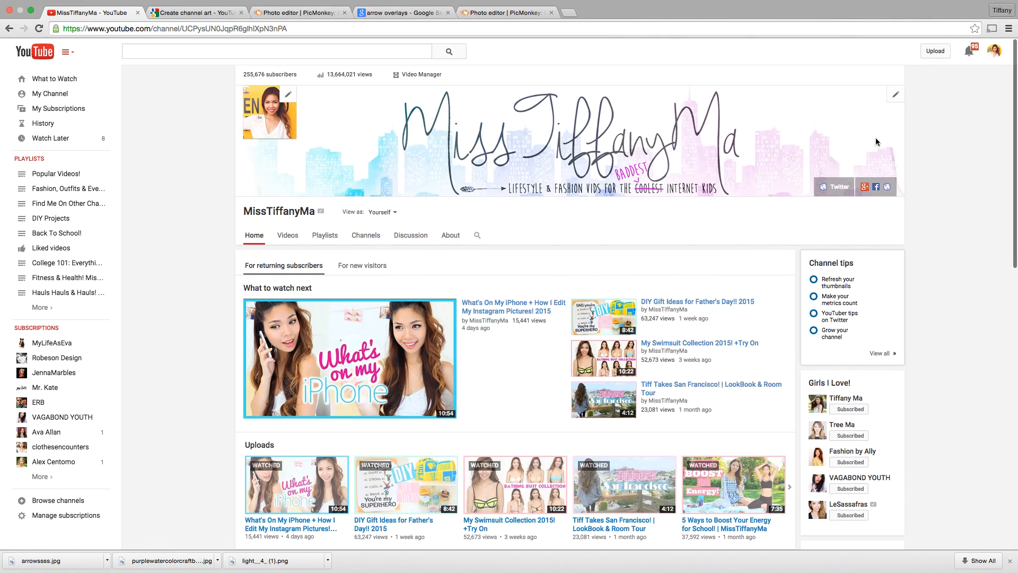
mouse_move(873, 104)
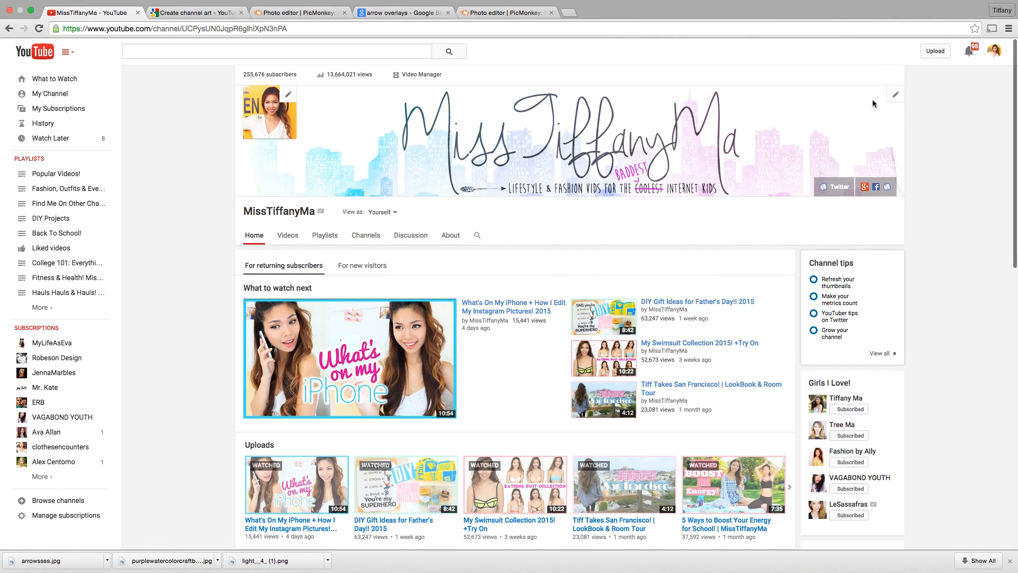
- Open Edit channel art and download the Channel Art Templates from the help page
click(896, 94)
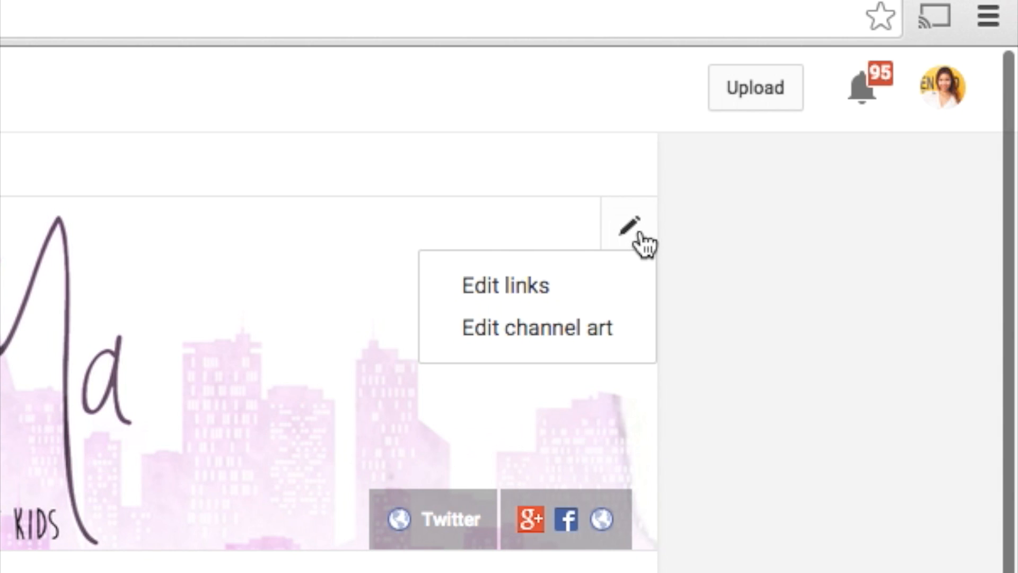
click(536, 327)
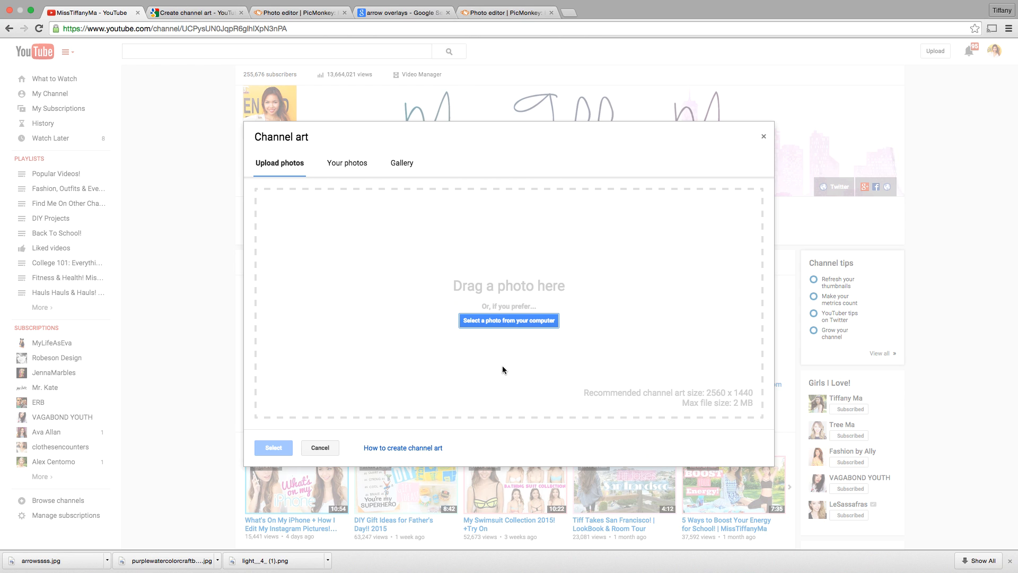
mouse_move(375, 419)
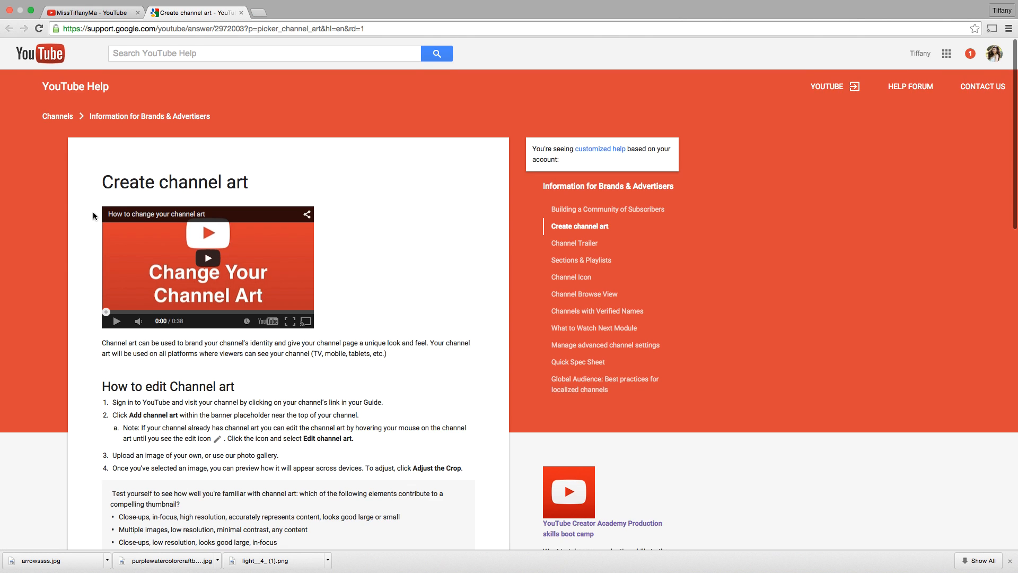
scroll(down, 3)
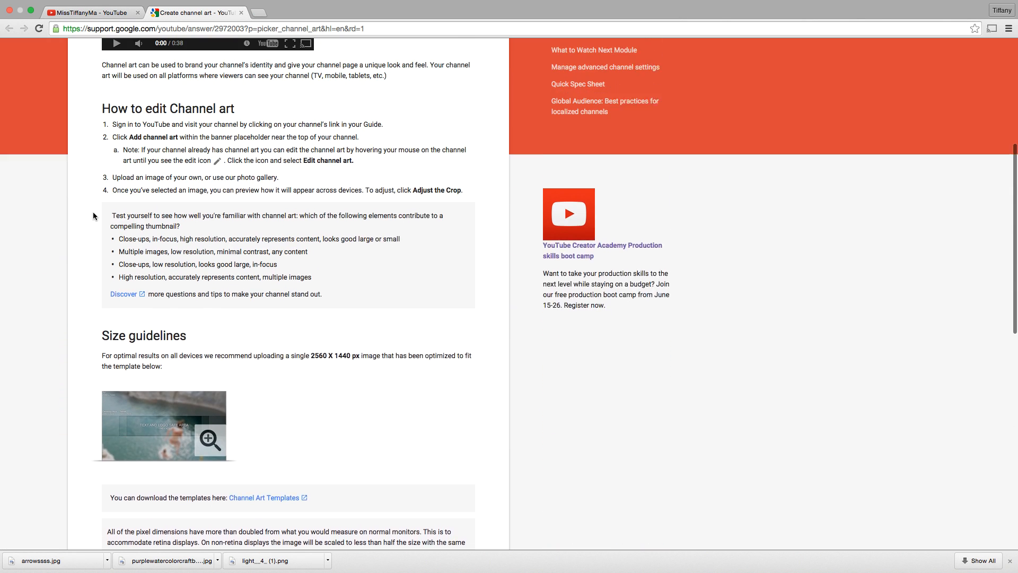
scroll(down, 3)
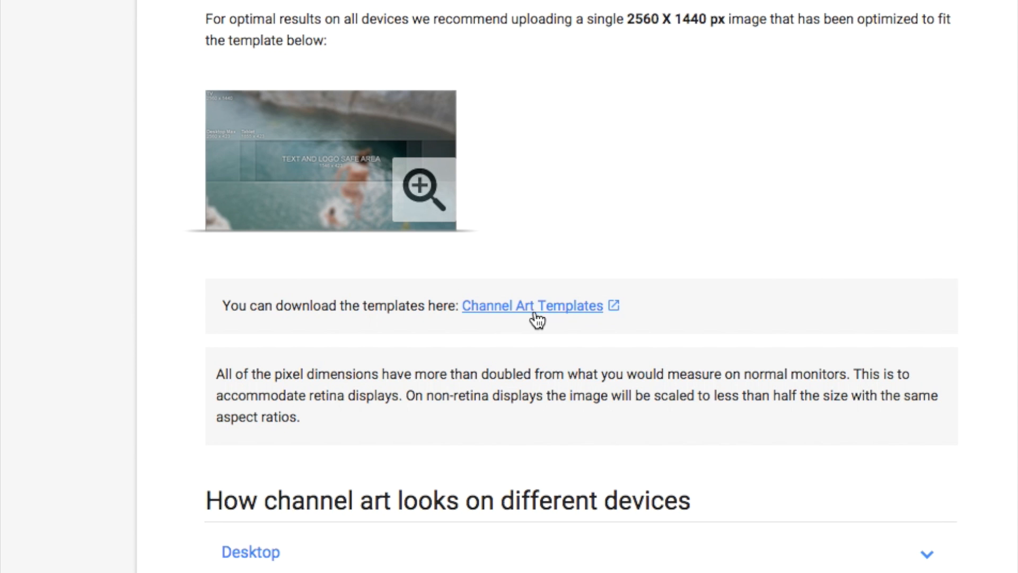
click(532, 305)
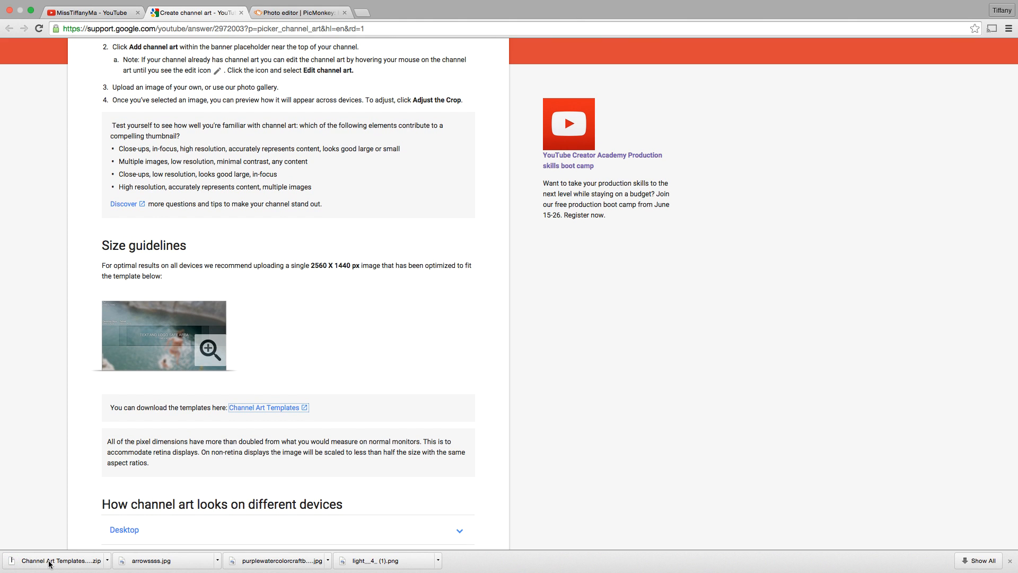
- Open the Channel Art Templates folder and select Channel Art Template (Fireworks).png
click(55, 560)
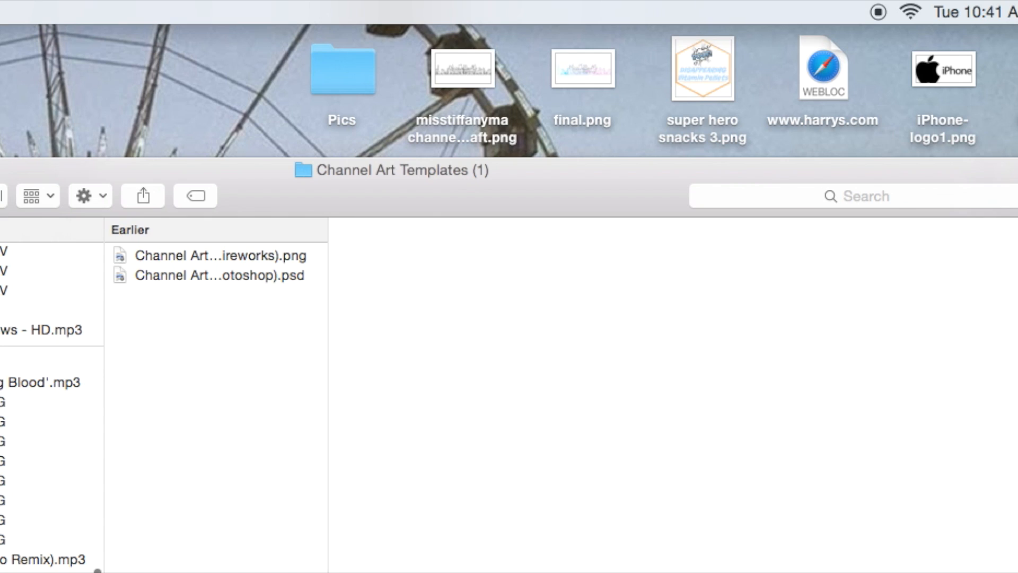
click(220, 255)
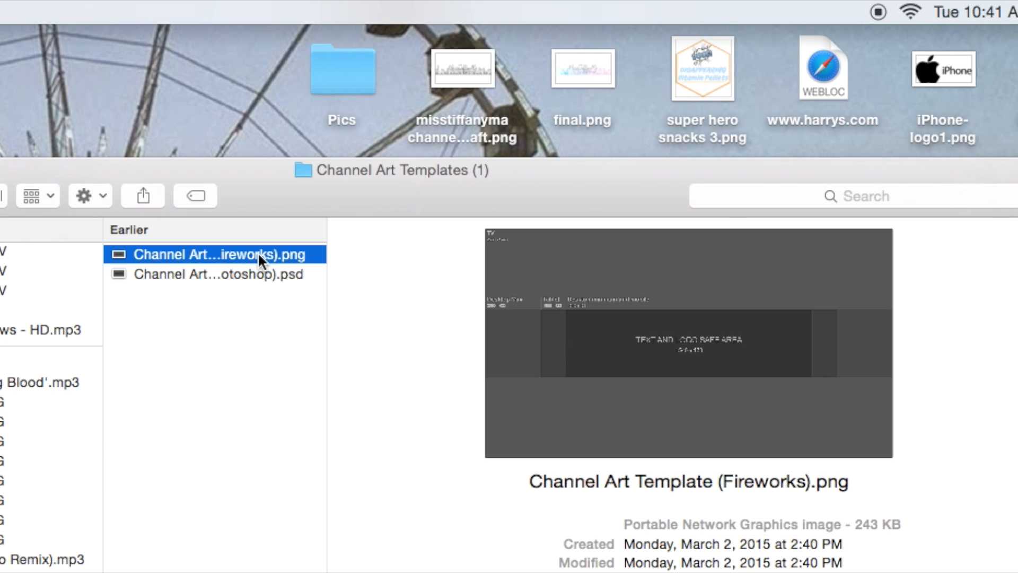
click(217, 274)
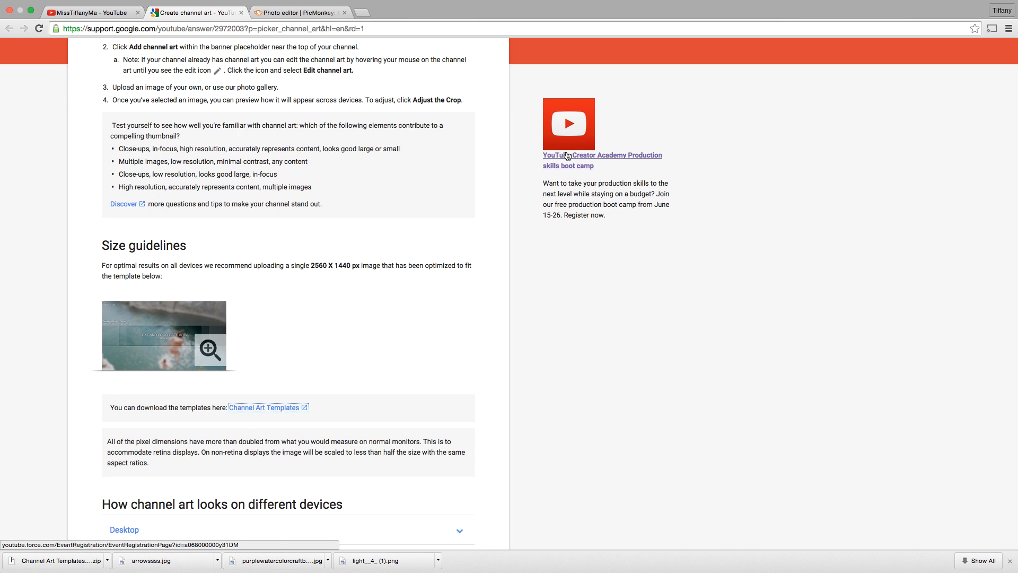
- Load the Fireworks template PNG into PicMonkey's editor
click(299, 12)
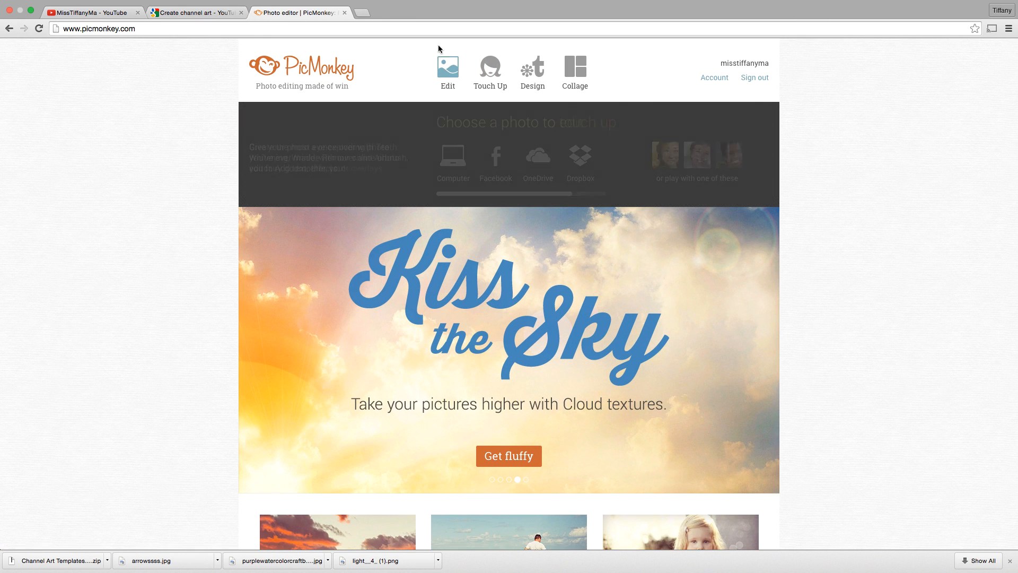
click(448, 69)
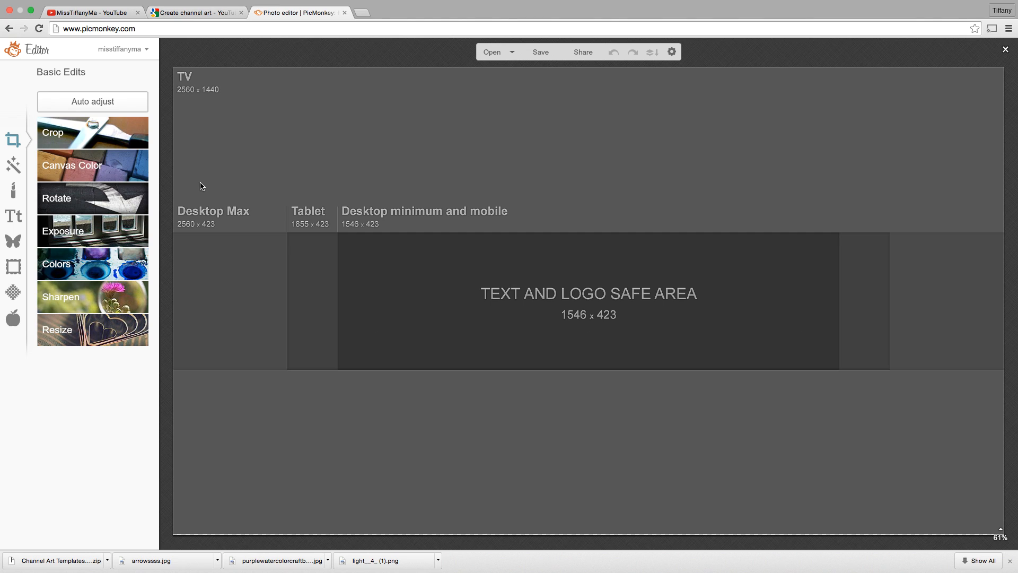
mouse_move(193, 212)
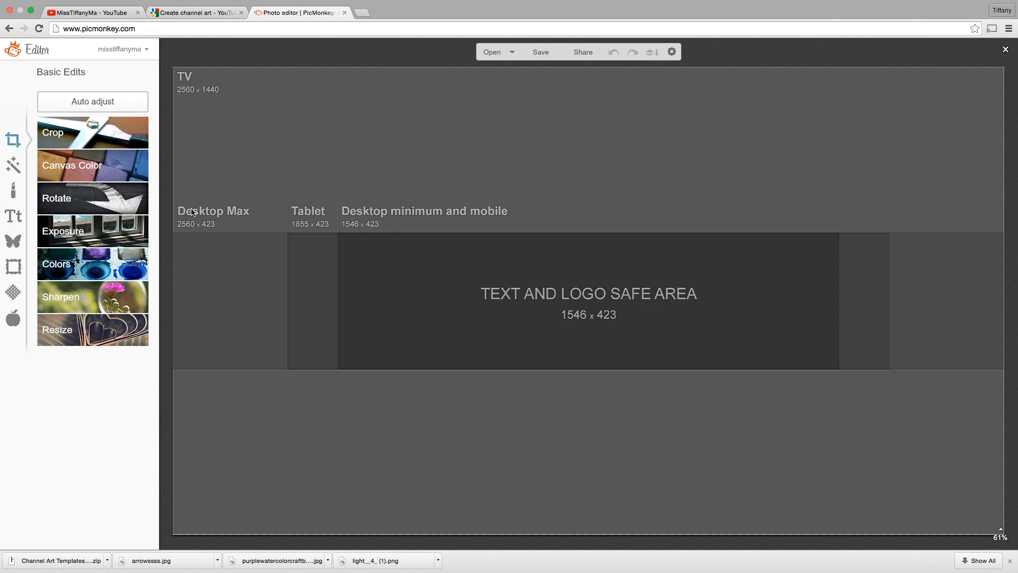
mouse_move(929, 227)
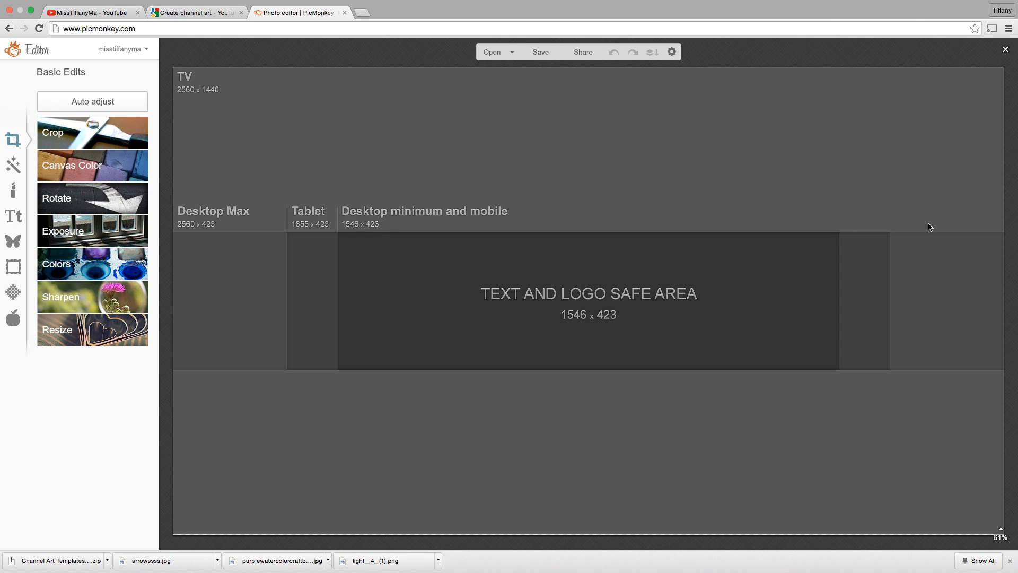
mouse_move(709, 393)
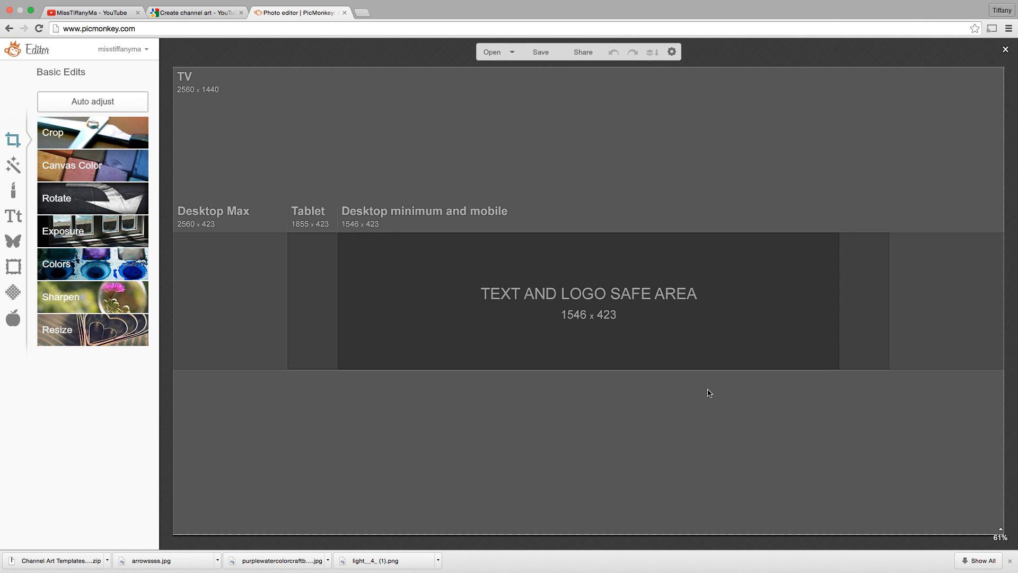
mouse_move(171, 367)
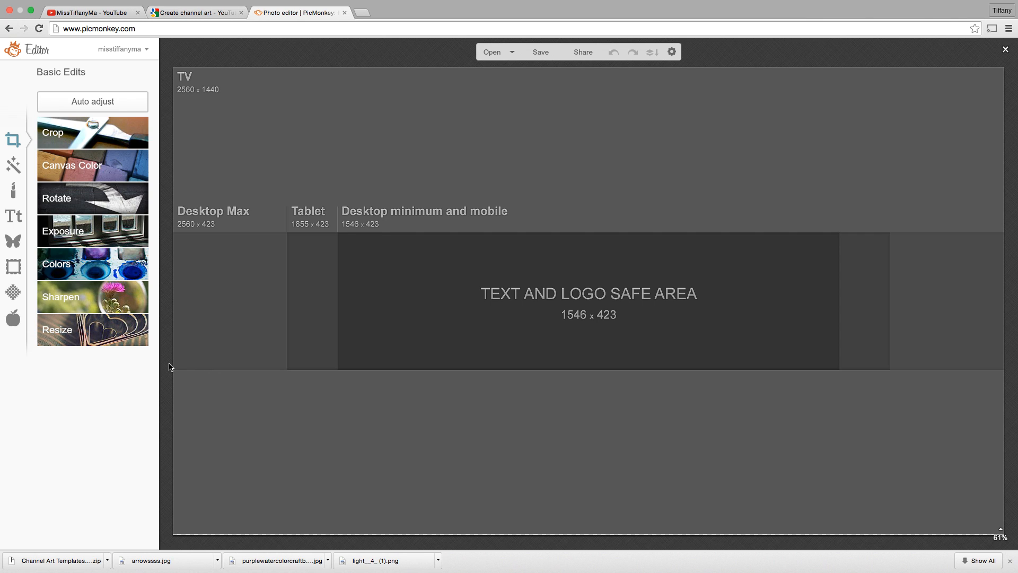
mouse_move(407, 398)
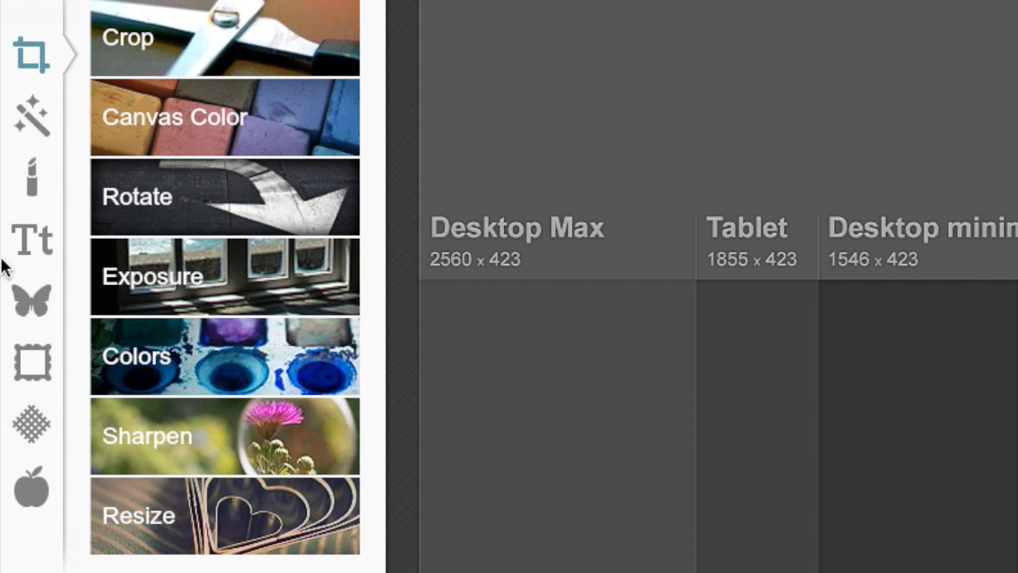
mouse_move(30, 299)
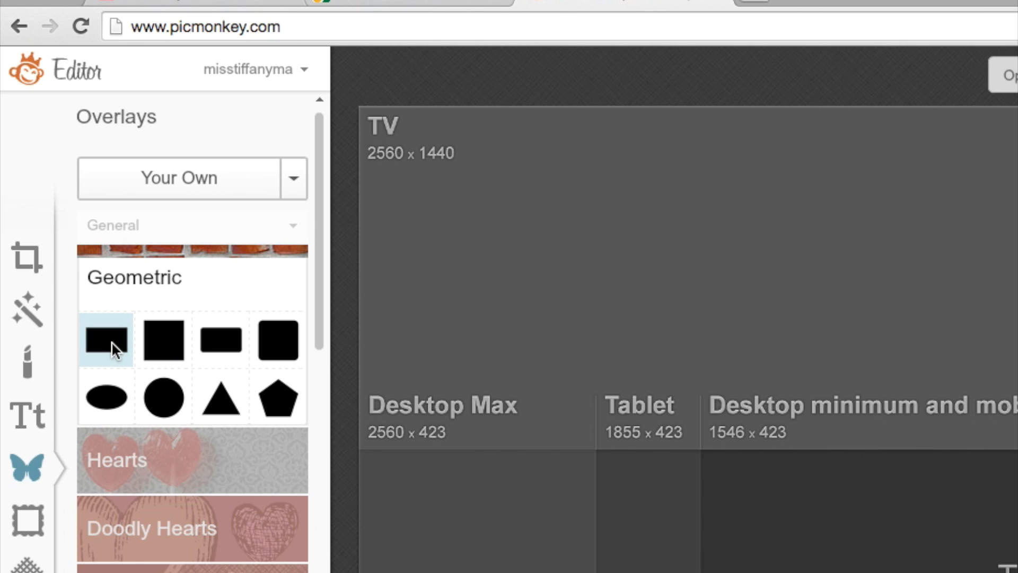
- Add black rectangle overlays around the safe area and apply a white canvas color
click(104, 339)
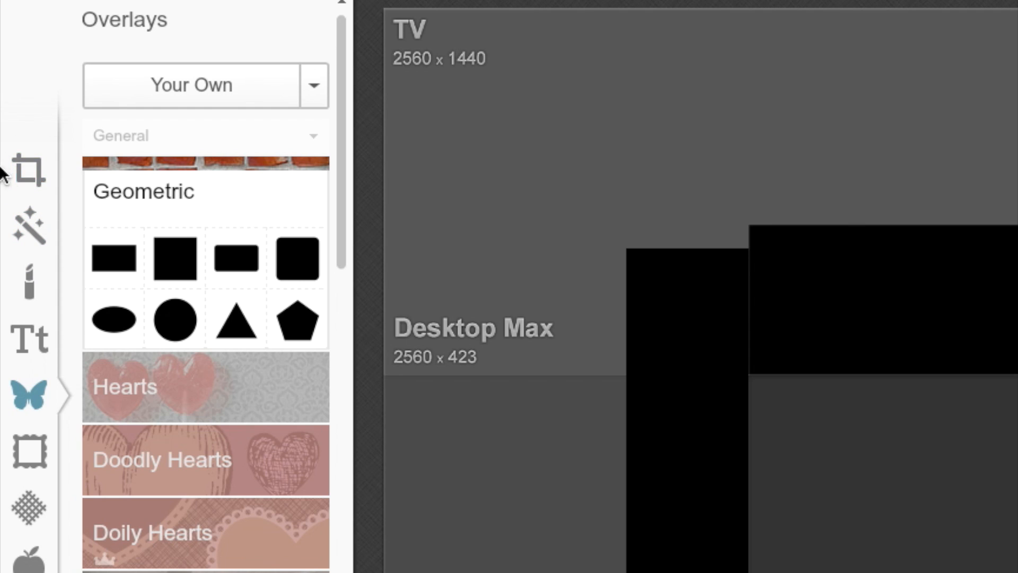
click(27, 171)
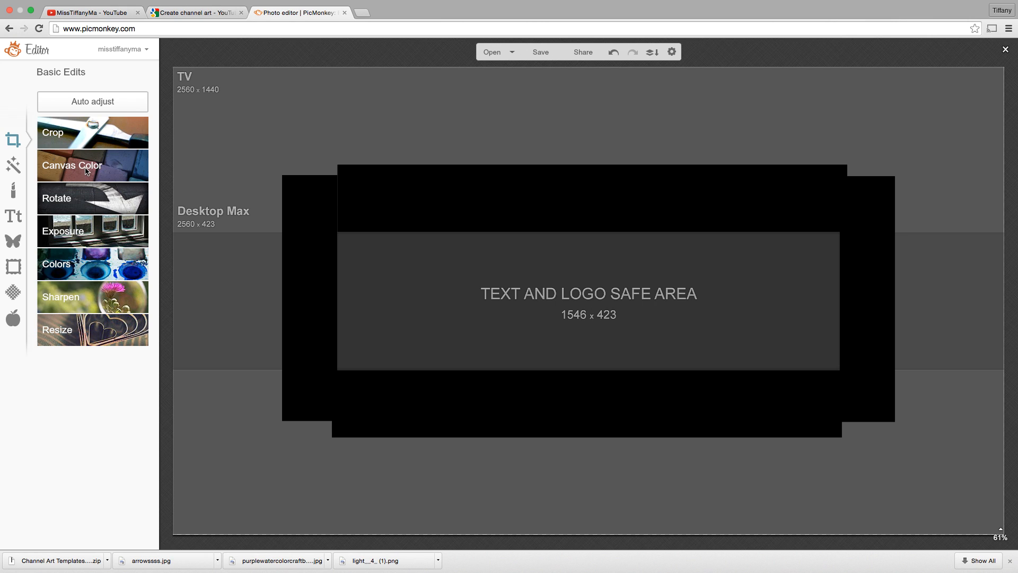
click(72, 165)
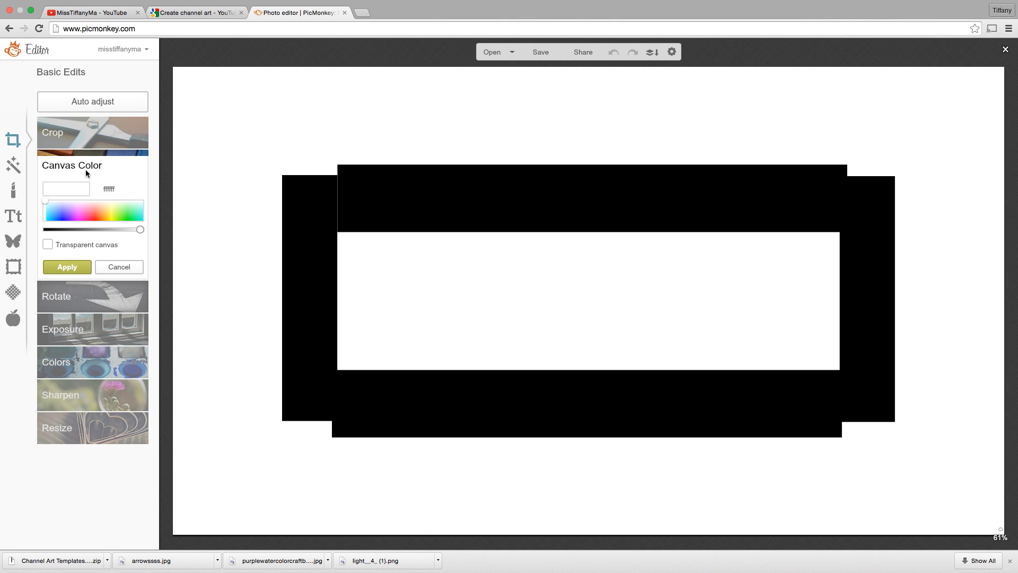
click(119, 267)
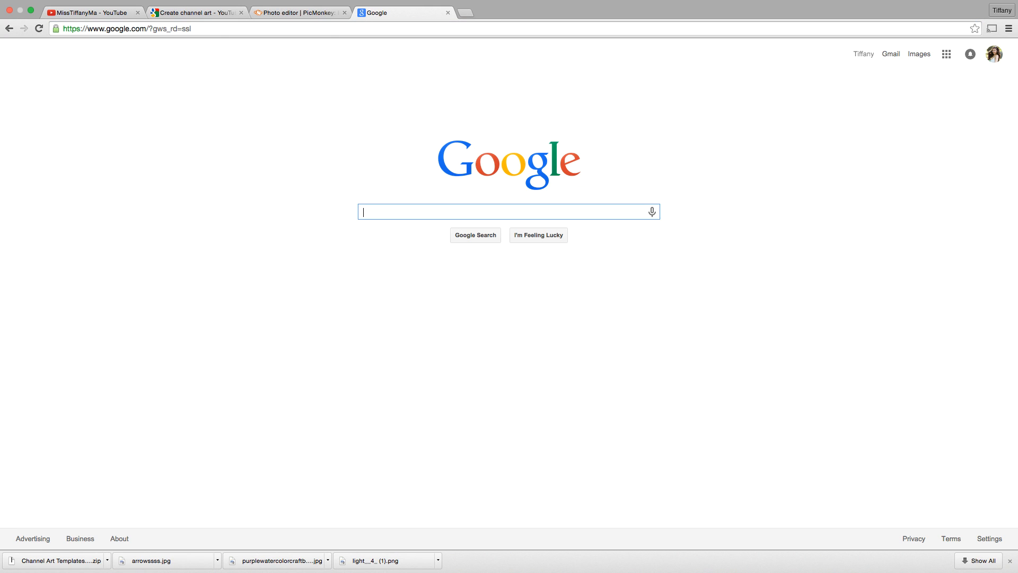
- Search Google Images for tumblr backgrounds, filtered to large images
text(tumblr b)
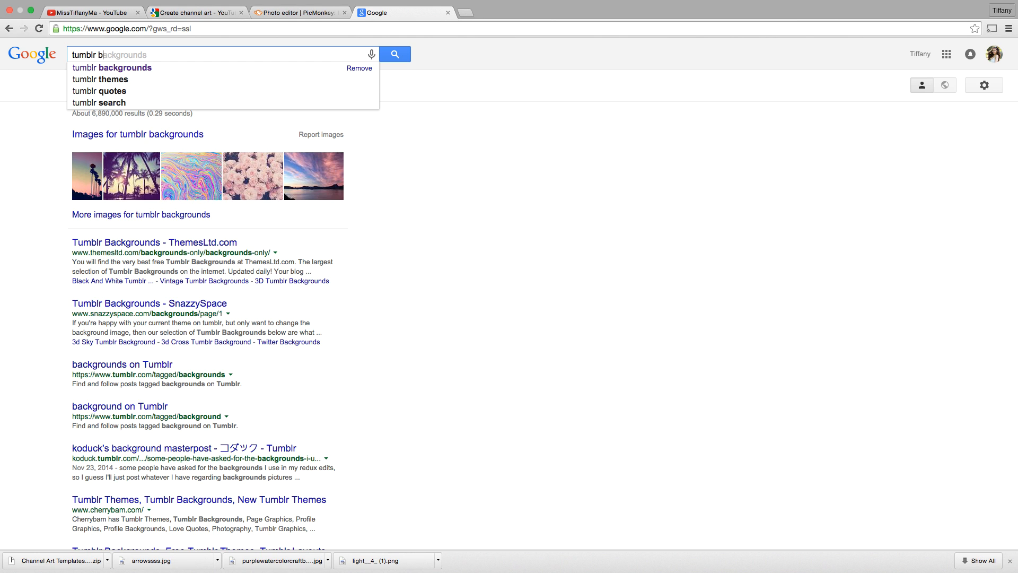
click(111, 67)
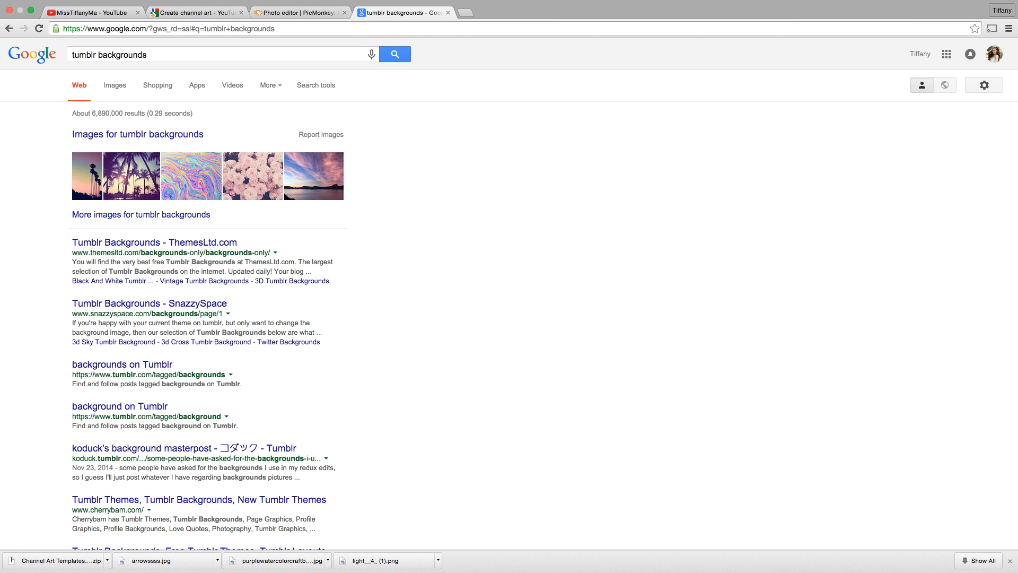
click(114, 85)
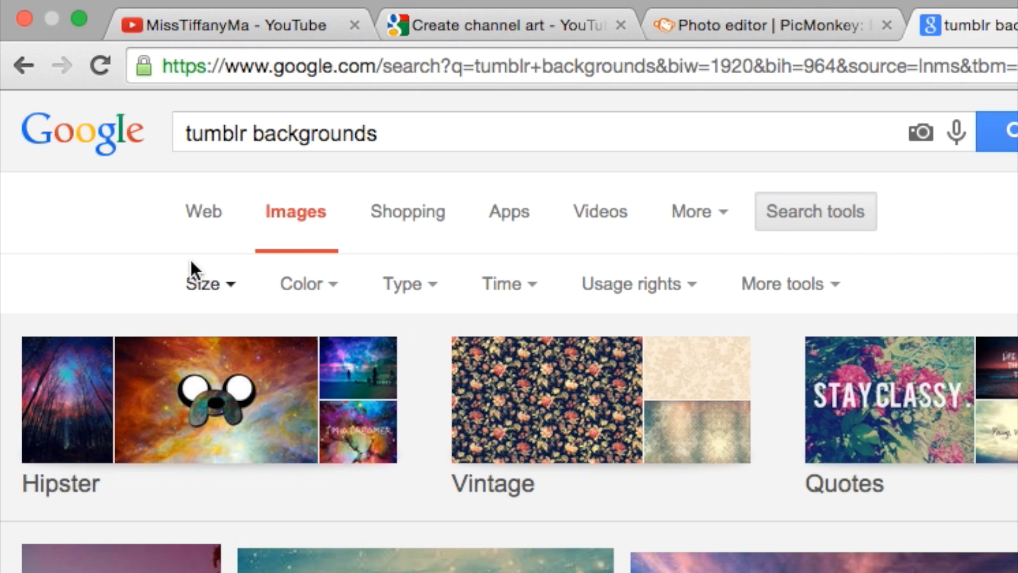
click(204, 283)
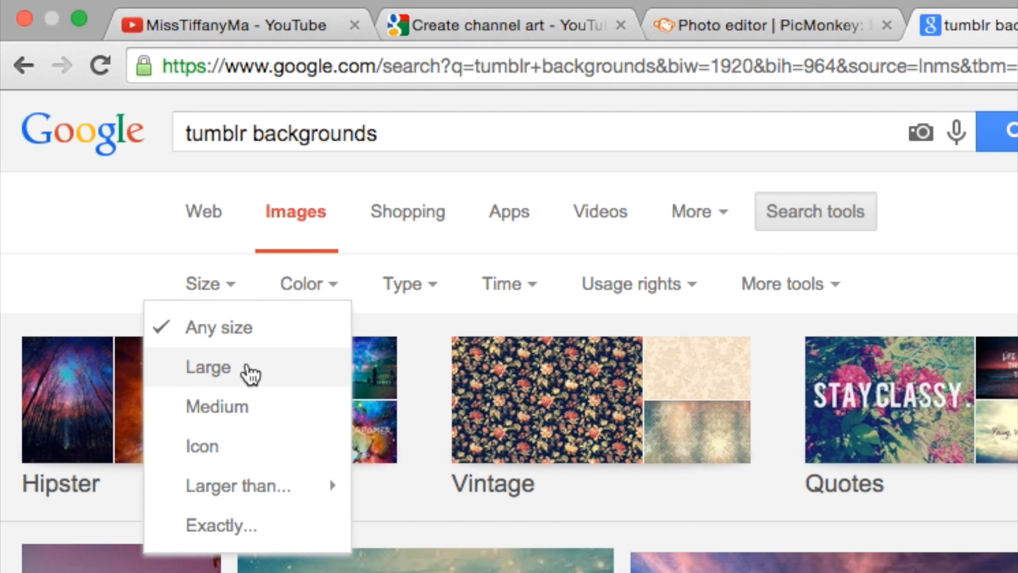
click(208, 367)
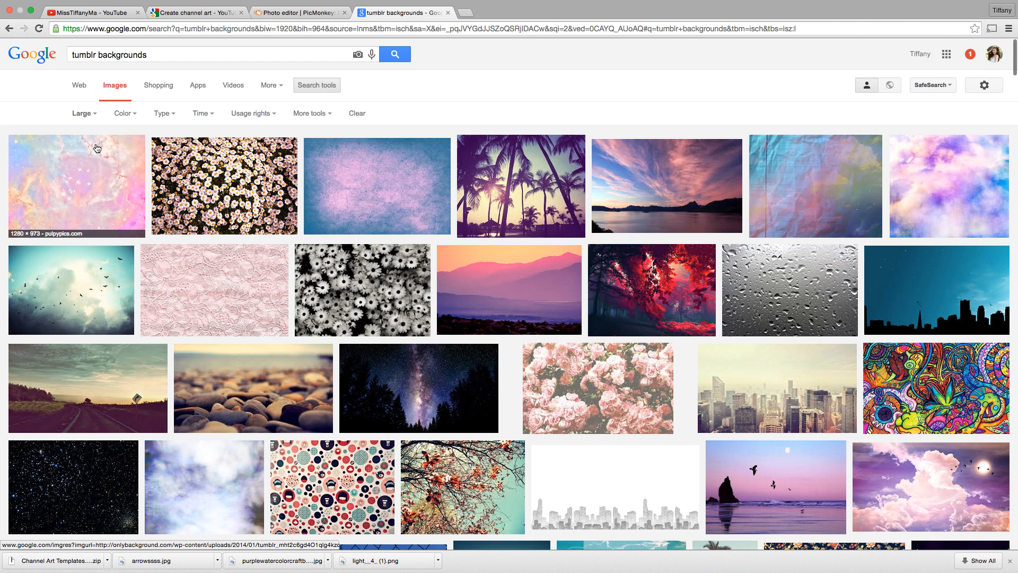
mouse_move(518, 100)
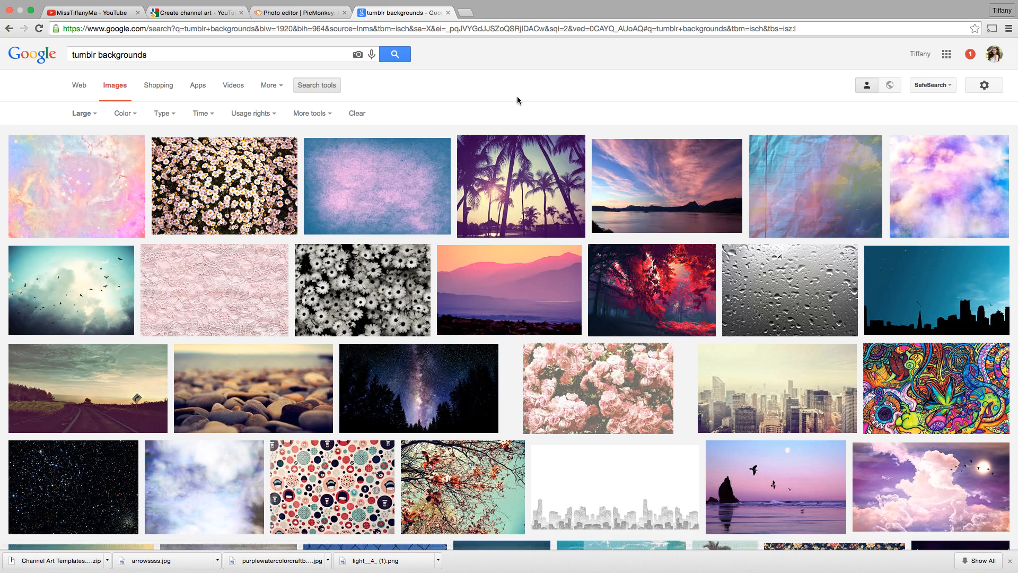
- Save the grey city skyline image to the Desktop as light_4_(2).png
scroll(down, 3)
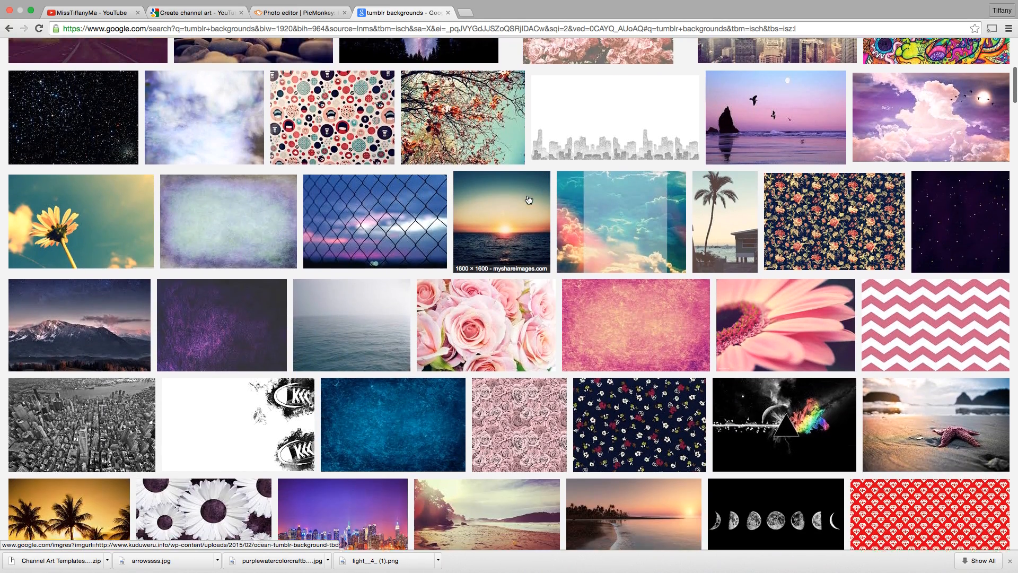
scroll(down, 3)
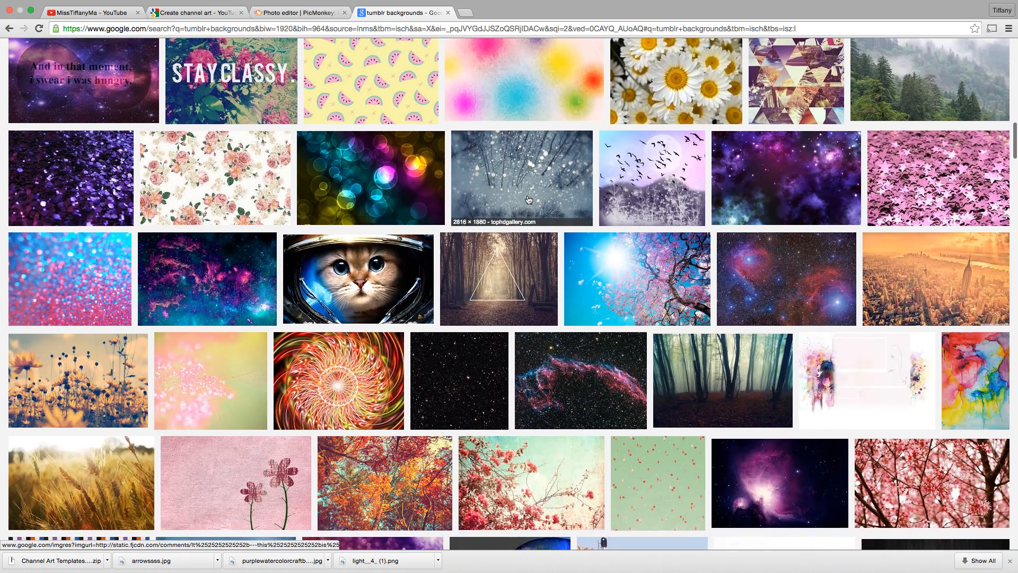
scroll(down, 3)
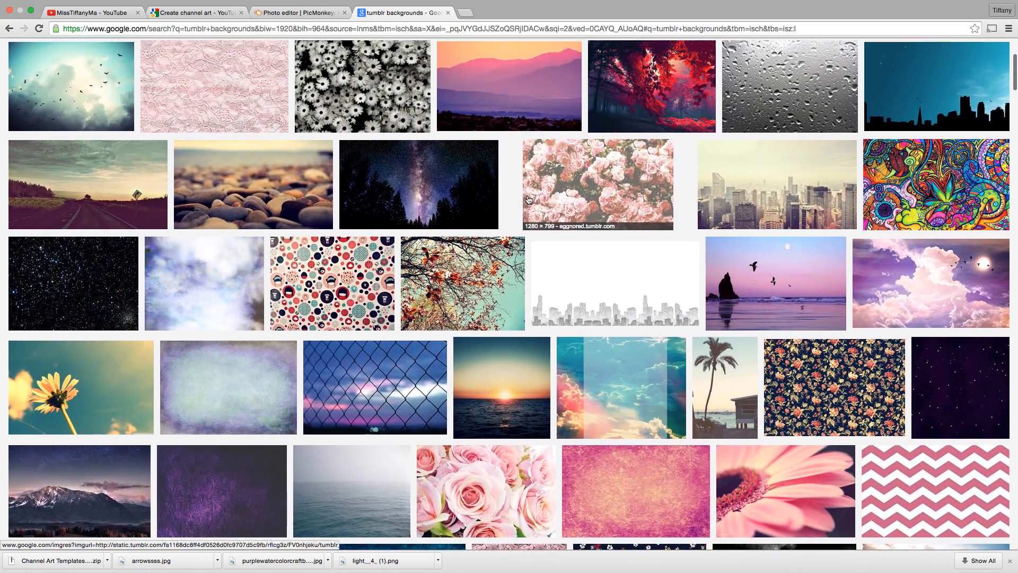
scroll(down, 3)
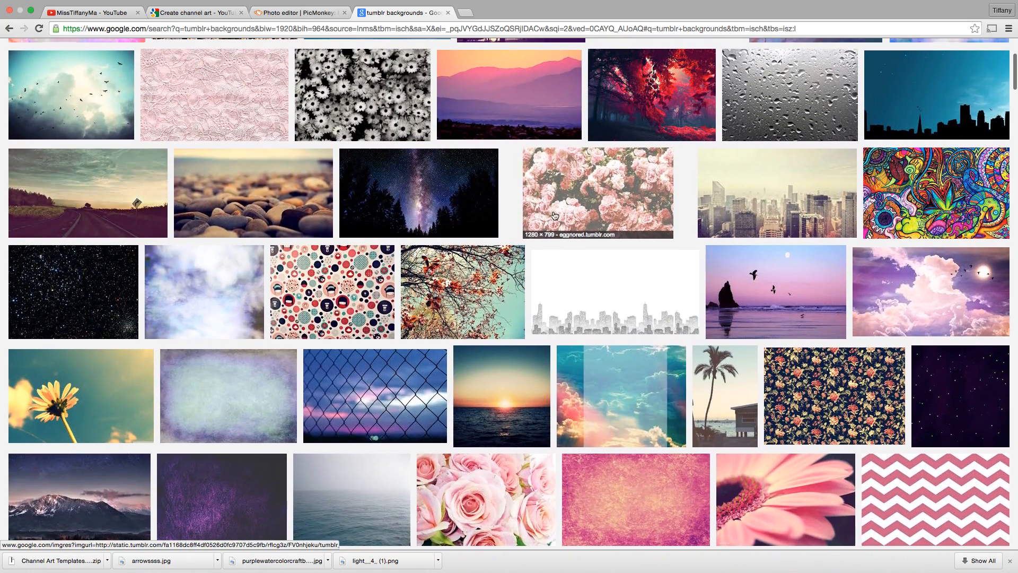
click(611, 292)
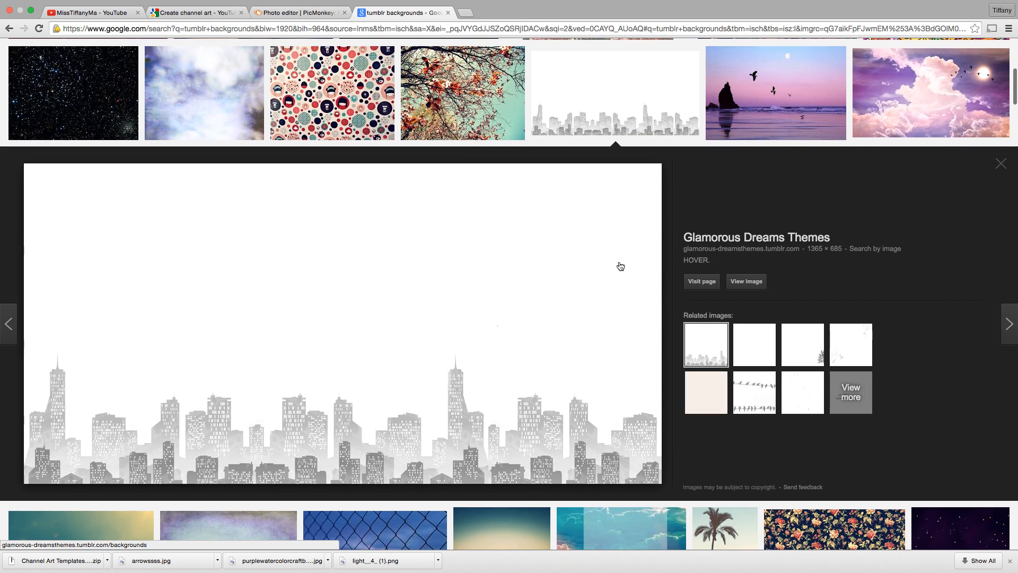
right_click(296, 262)
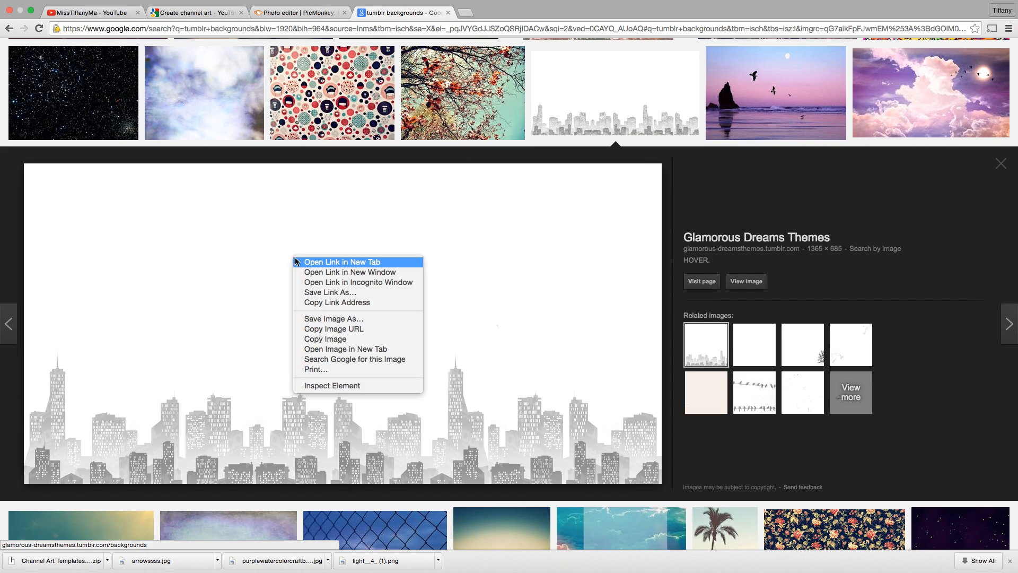
click(333, 319)
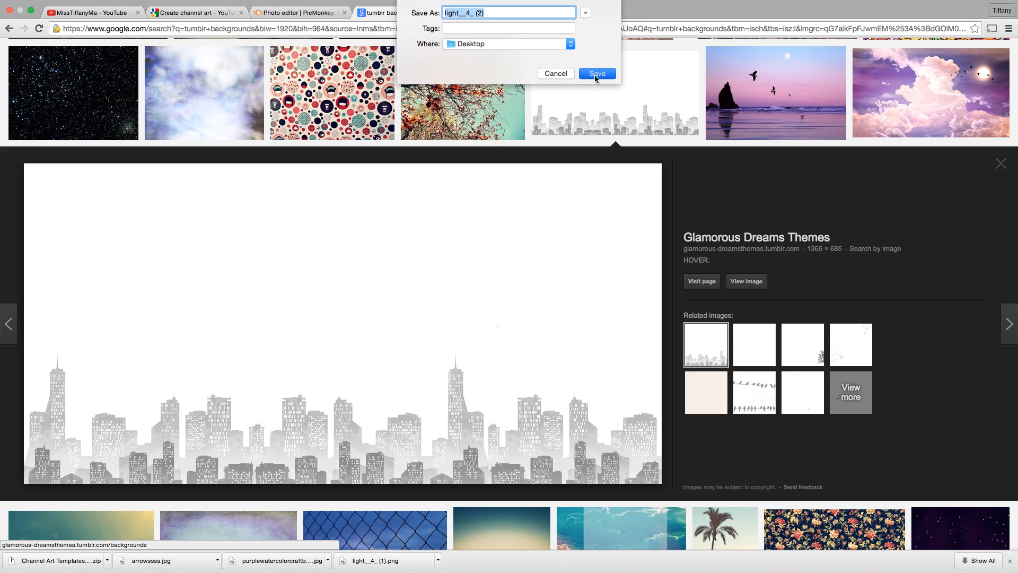
click(596, 73)
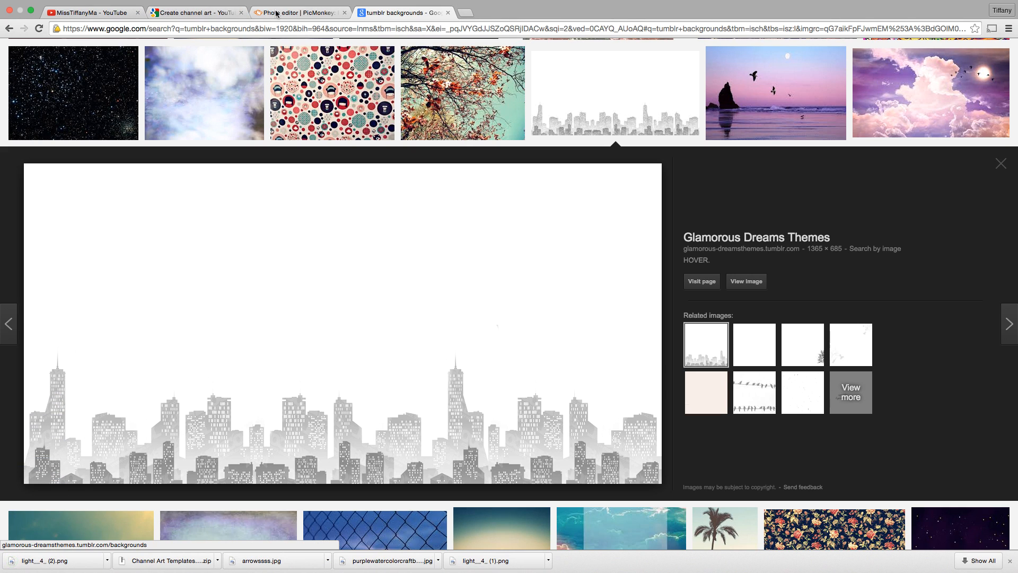
- Add light__4_ (1).png as an overlay from Your Own files
click(301, 11)
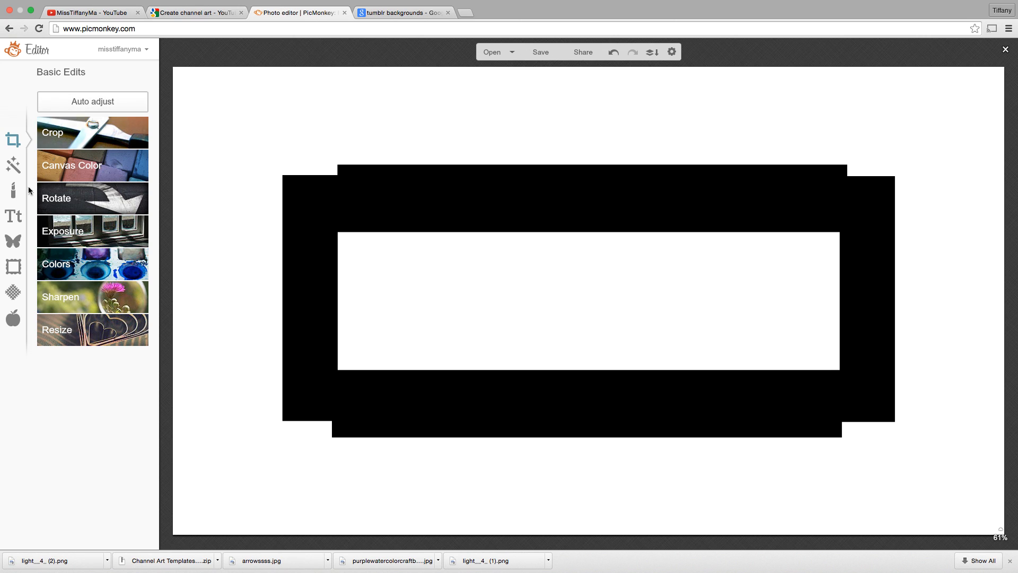
click(13, 241)
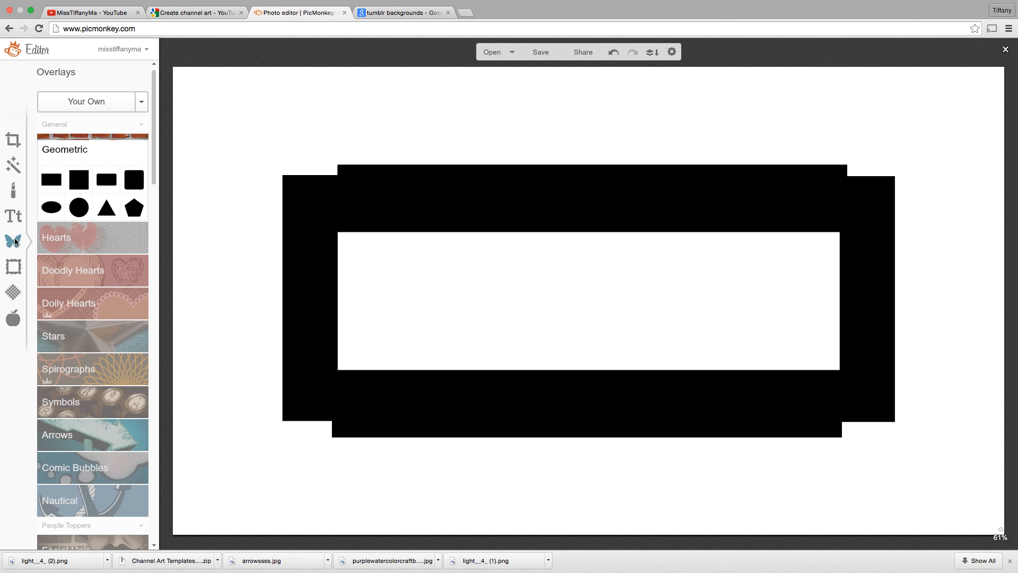
mouse_move(71, 109)
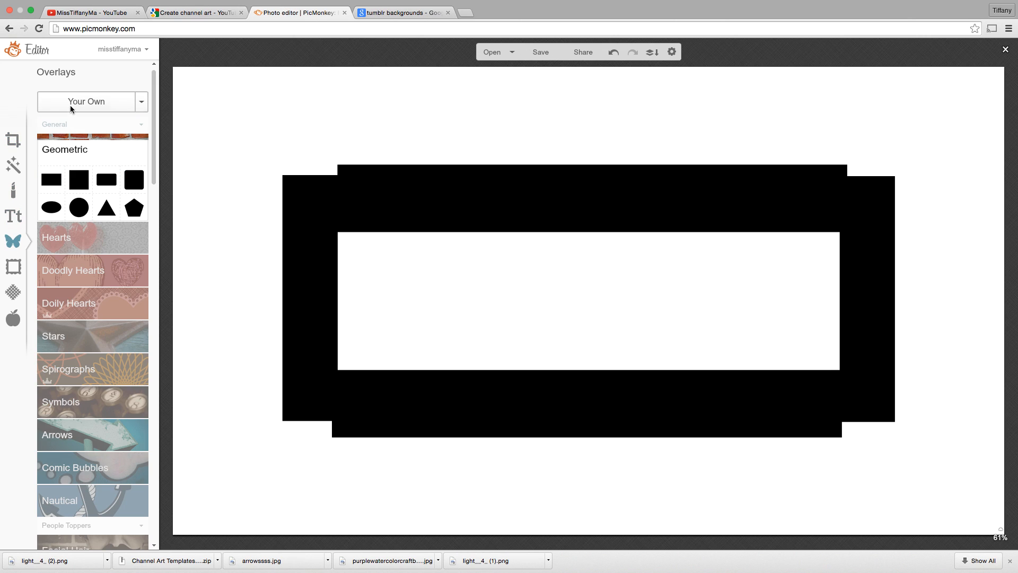
click(85, 101)
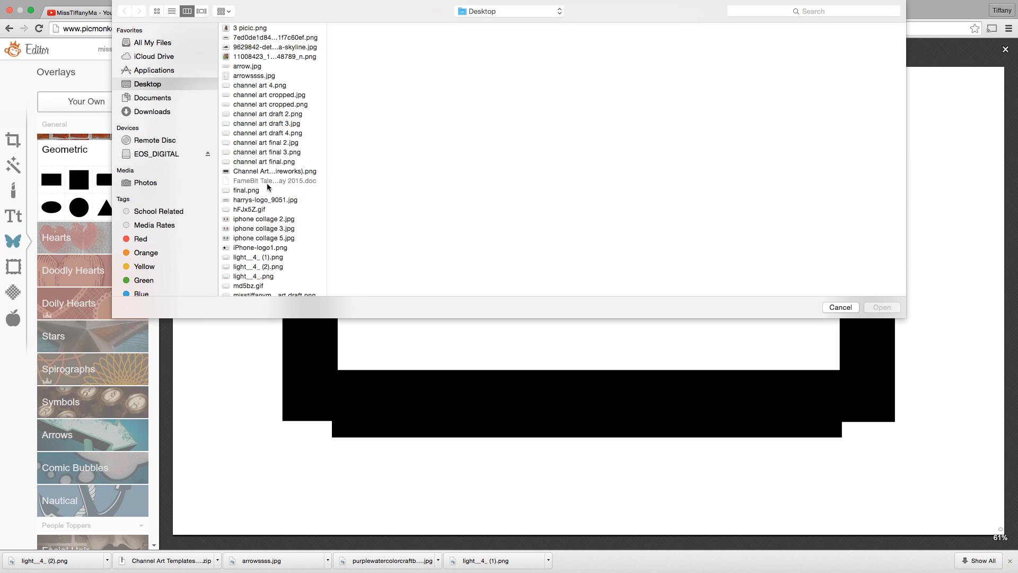
click(258, 257)
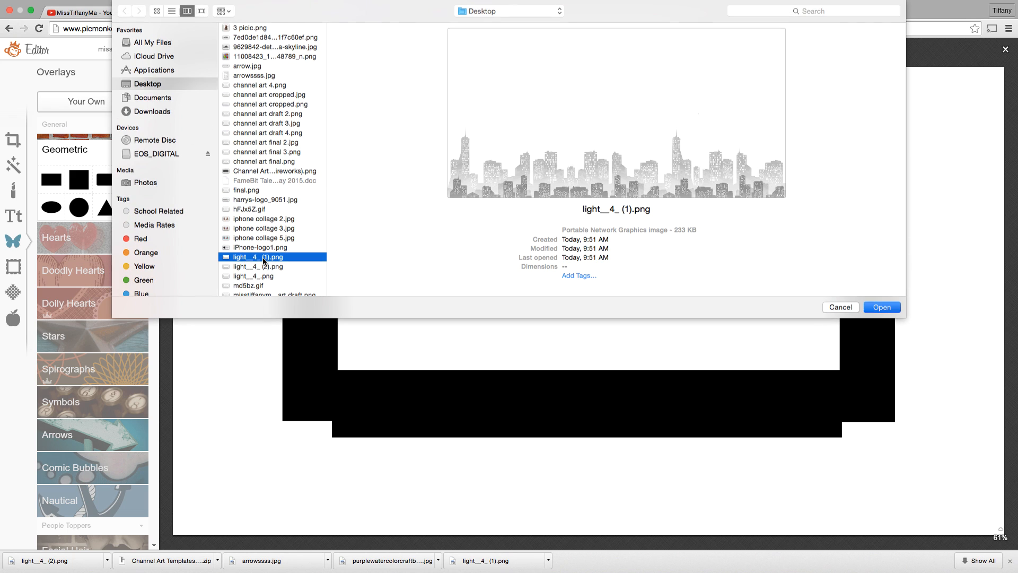
click(881, 306)
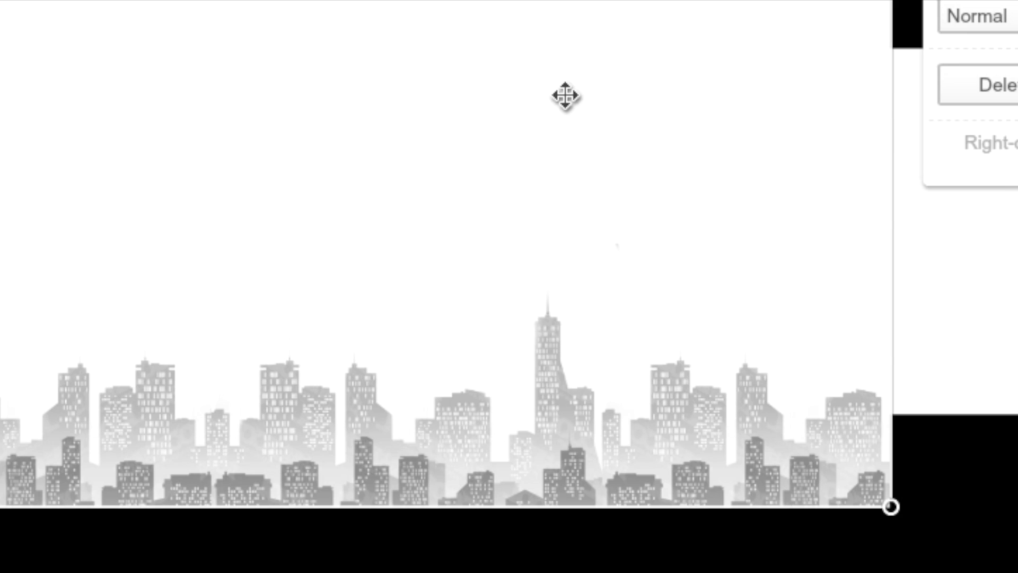
- Send the skyline overlay backward behind the black frame, then return to Google Images
right_click(567, 96)
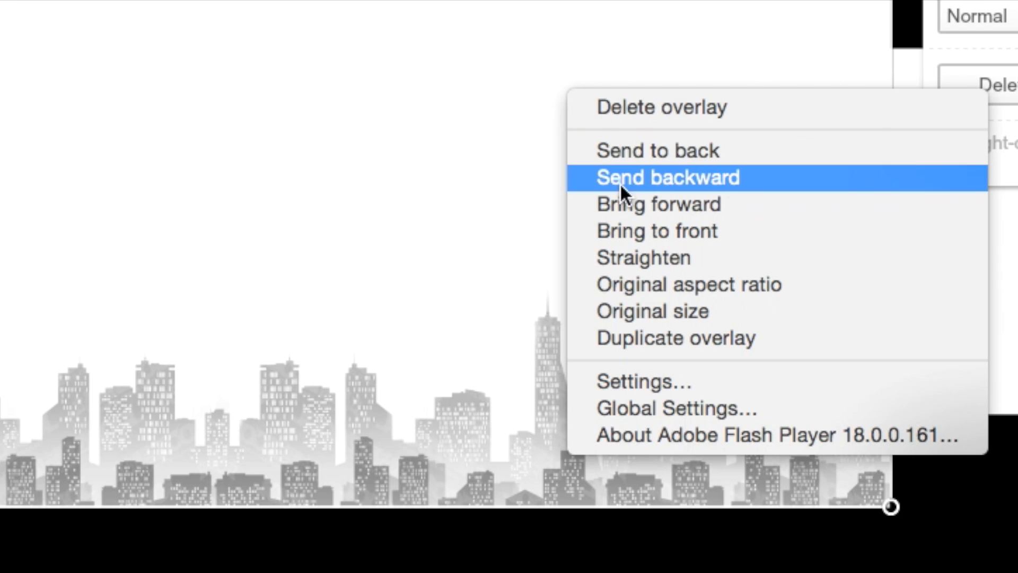
click(666, 177)
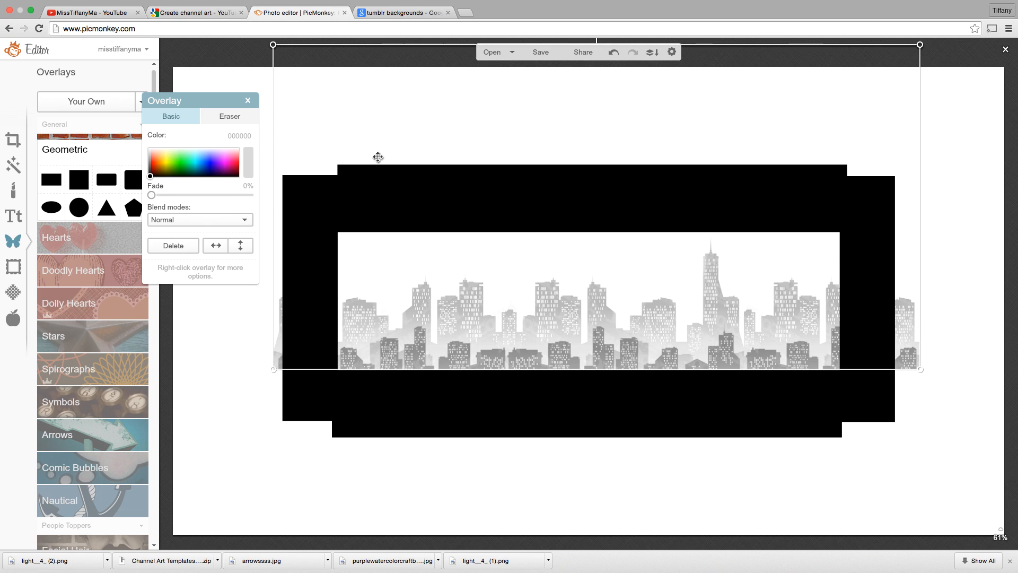
click(247, 101)
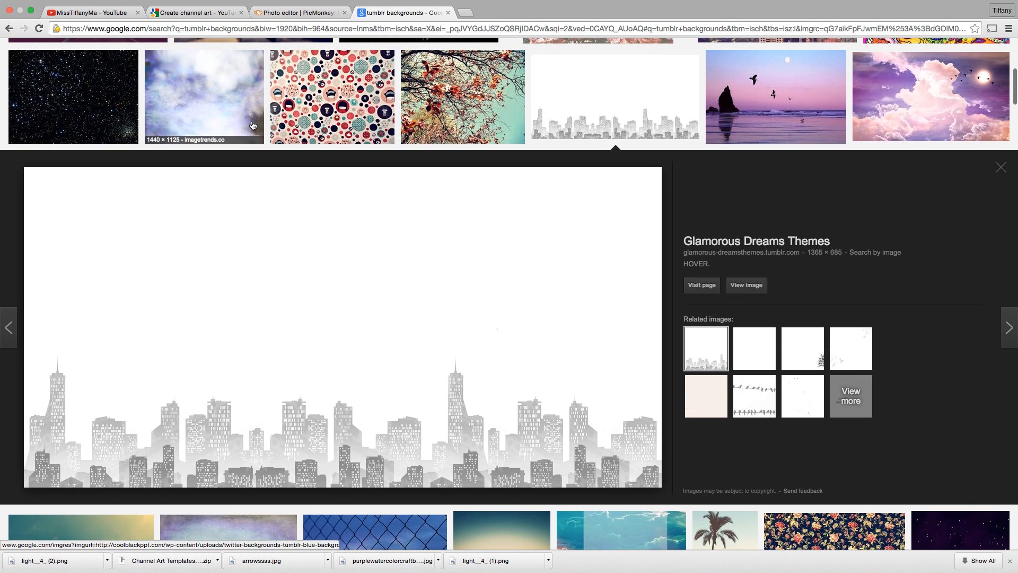
- Search Google Images for watercolor backgrounds and open the purple-blue texture preview
click(1001, 167)
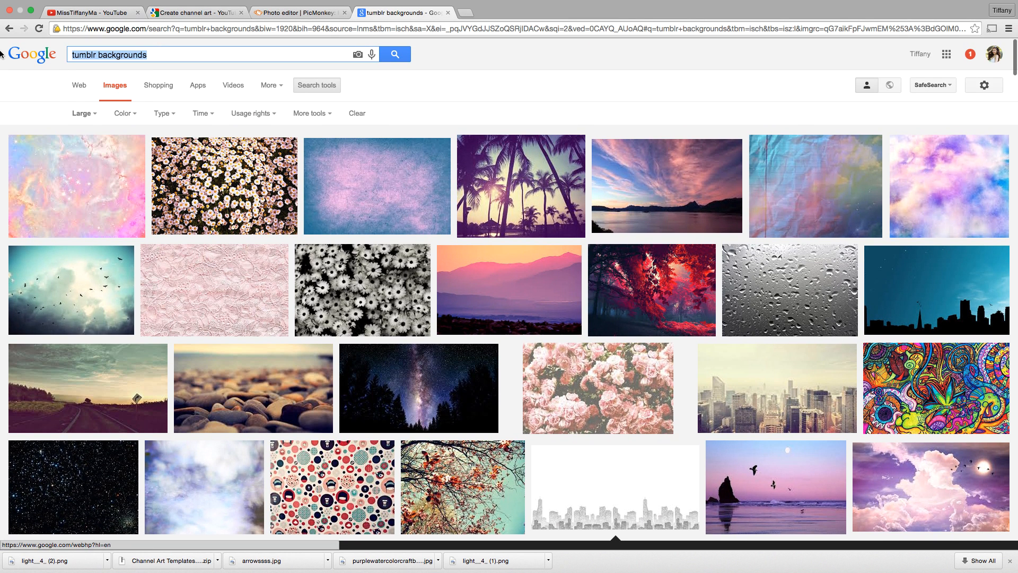
text(watercolo)
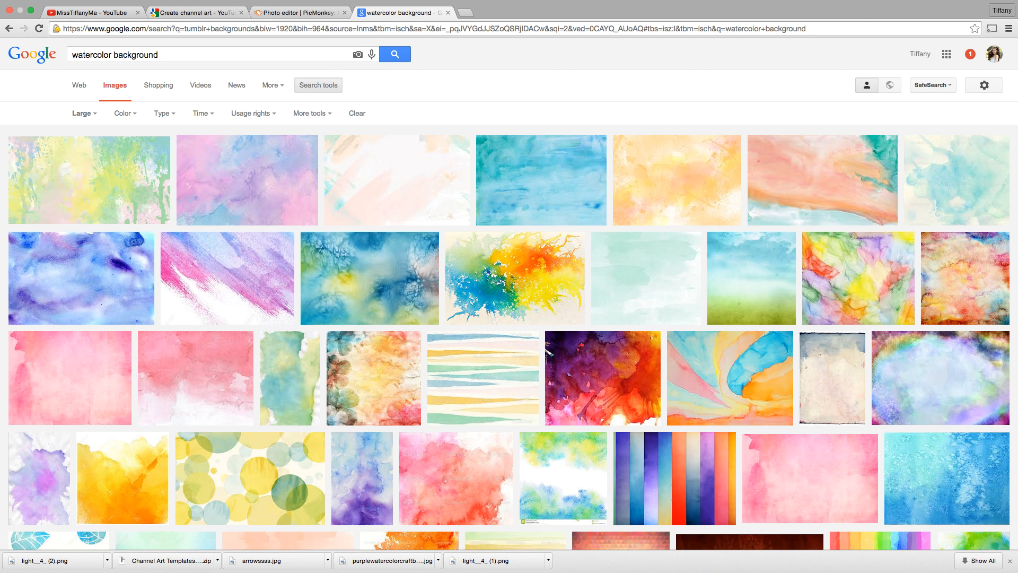
scroll(down, 3)
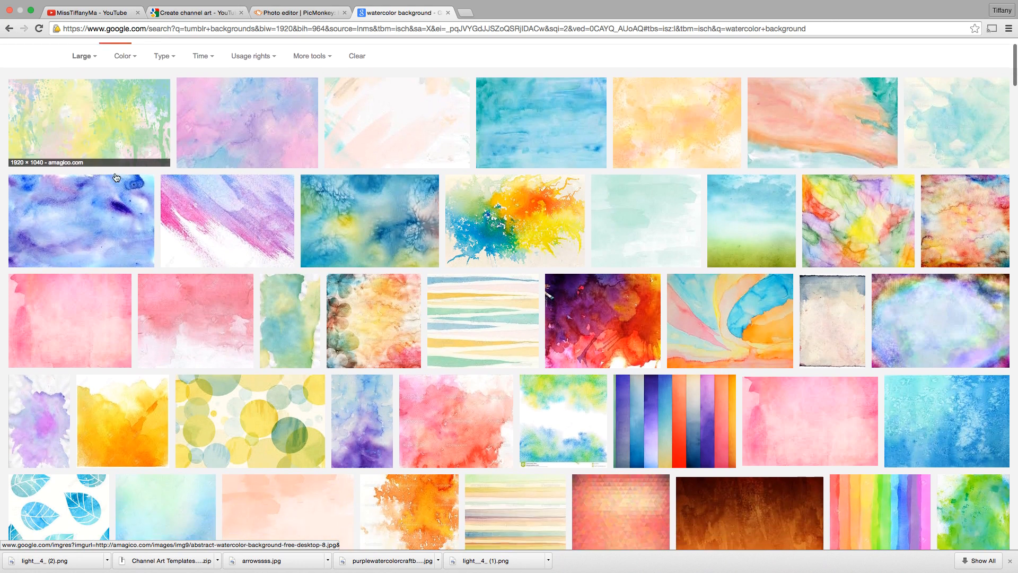
scroll(down, 3)
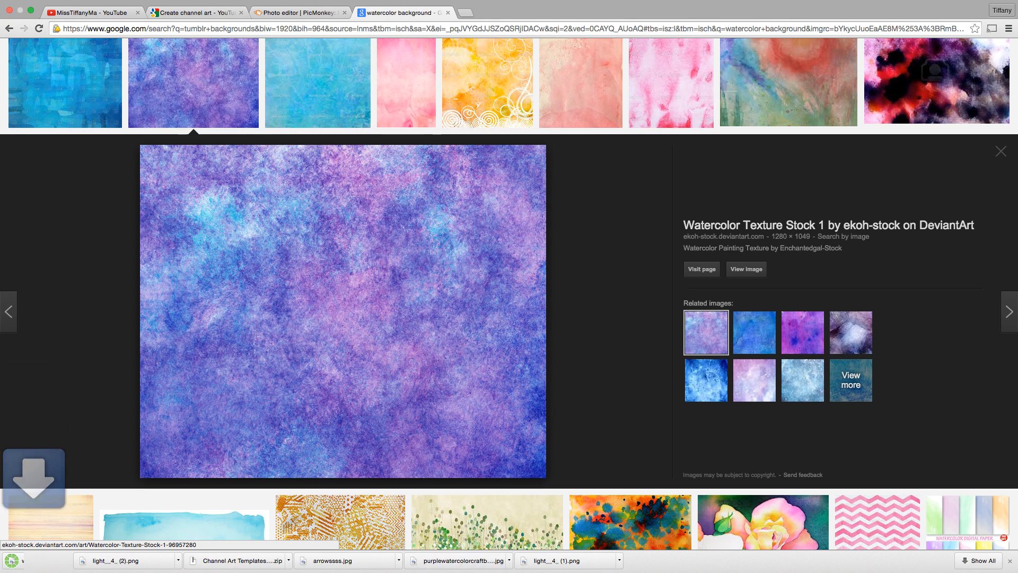
click(32, 477)
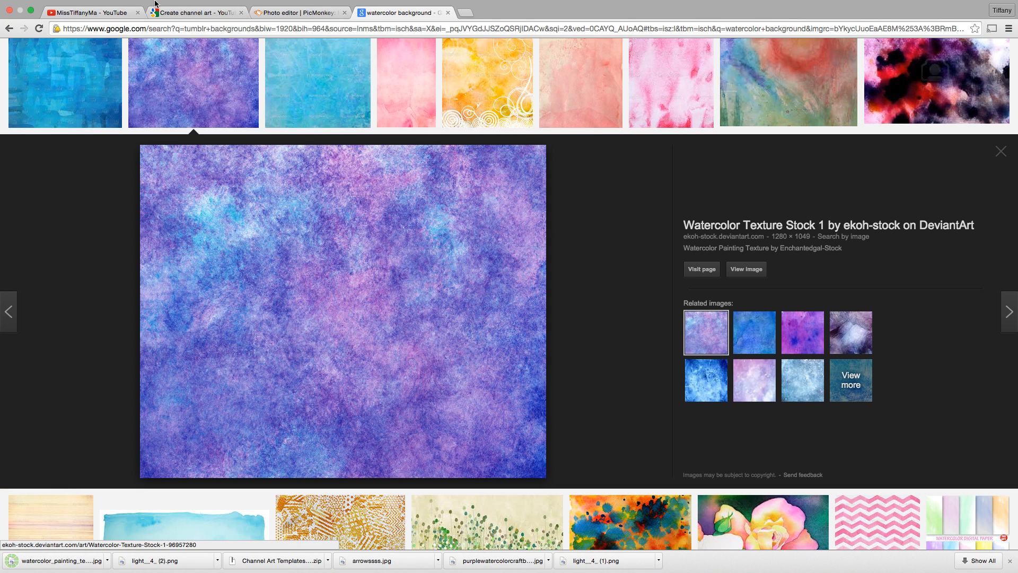
- Add purplewatercolorcraftberrybush (1).jpg as an overlay and drag it onto the skyline's middle
click(299, 13)
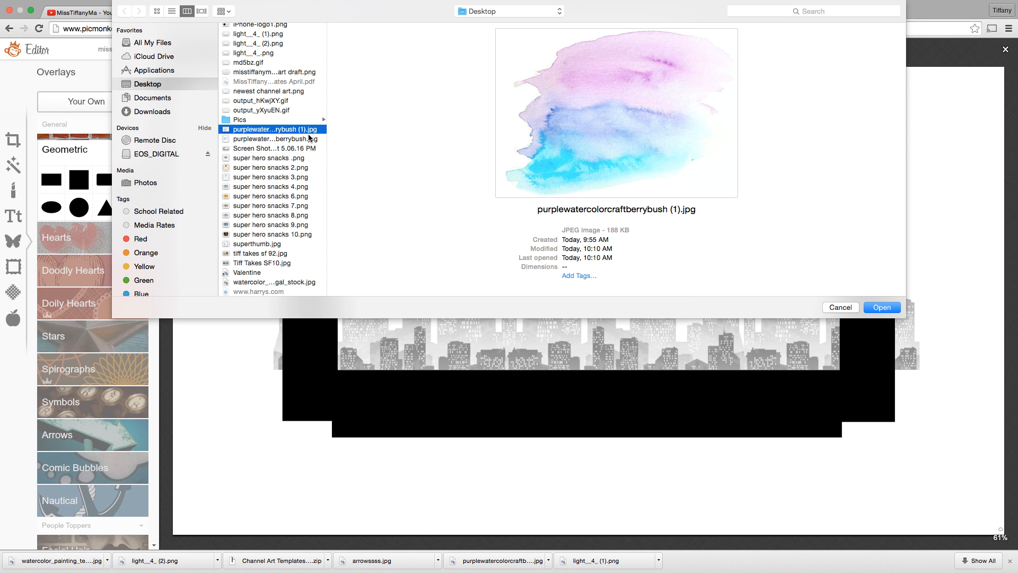
mouse_move(312, 138)
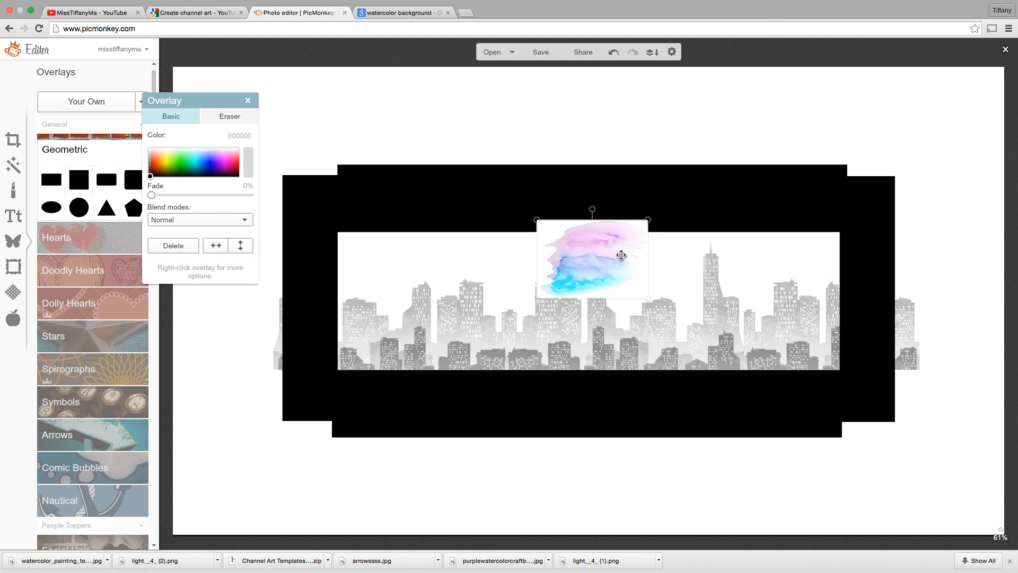
drag(620, 255, 628, 226)
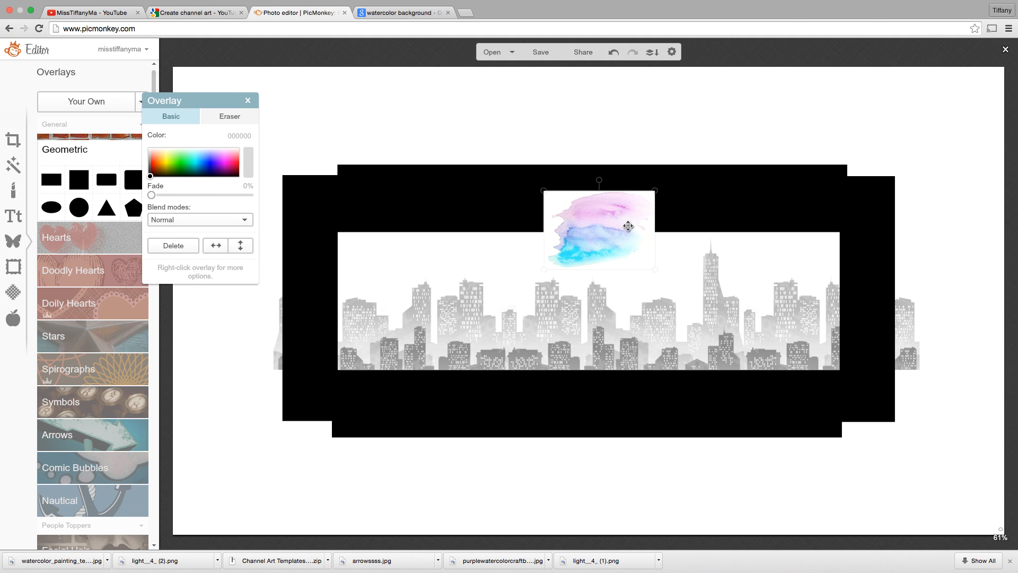
drag(599, 227, 575, 307)
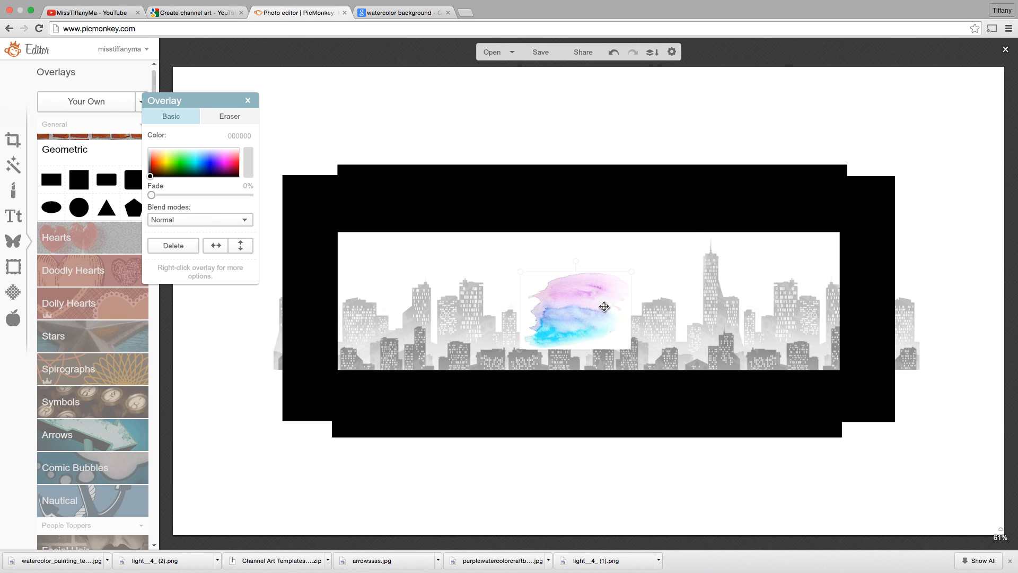
drag(604, 307, 619, 308)
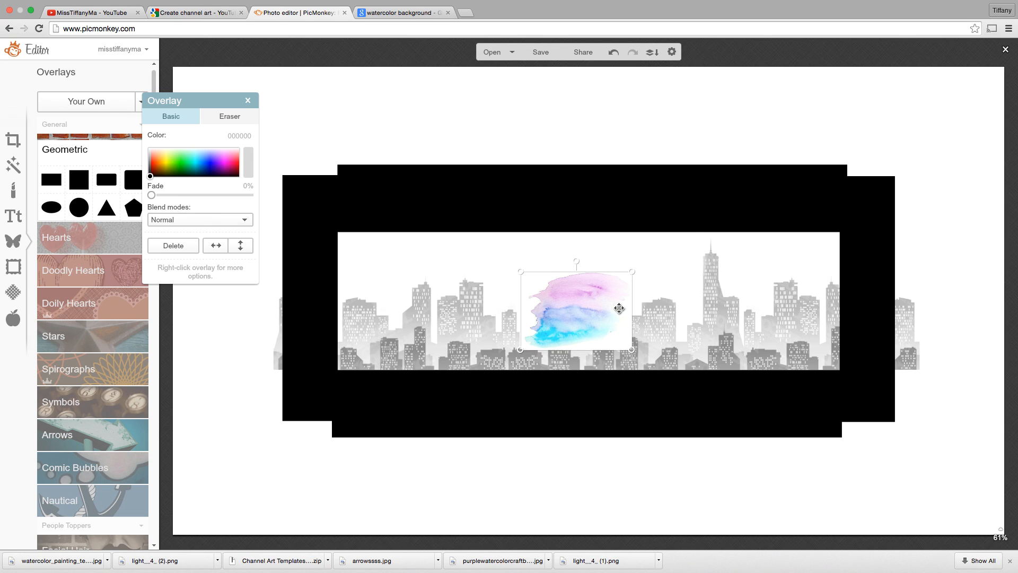
mouse_move(241, 236)
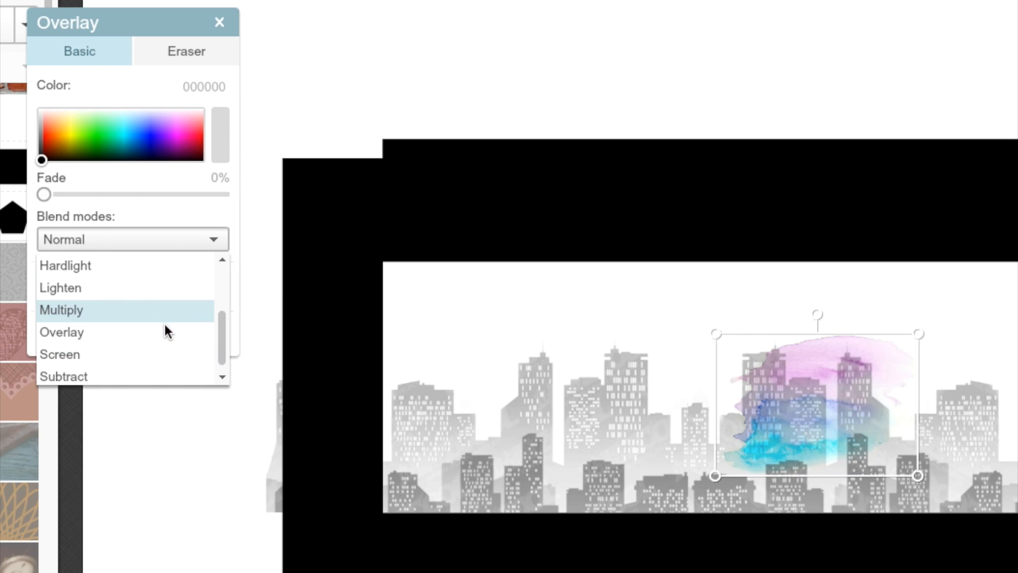
- Try Multiply and Screen blend modes on the watercolor, and delete the unwanted overlay
click(60, 354)
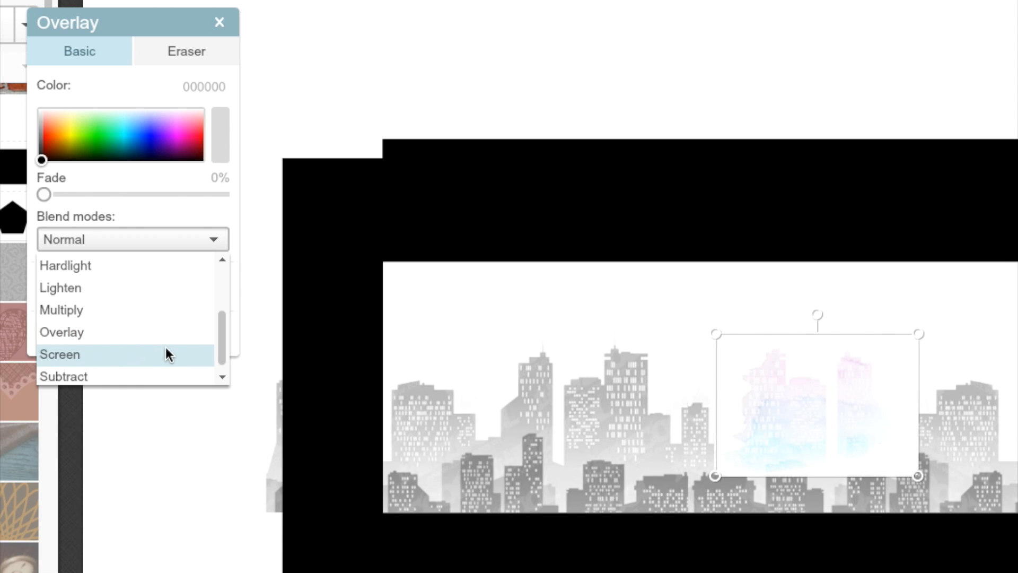
click(60, 287)
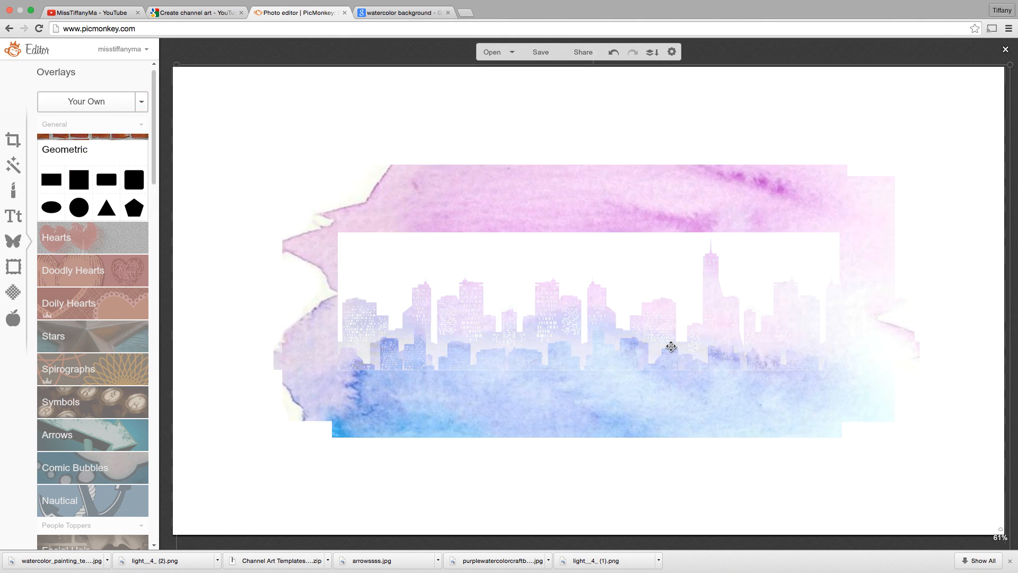
click(671, 346)
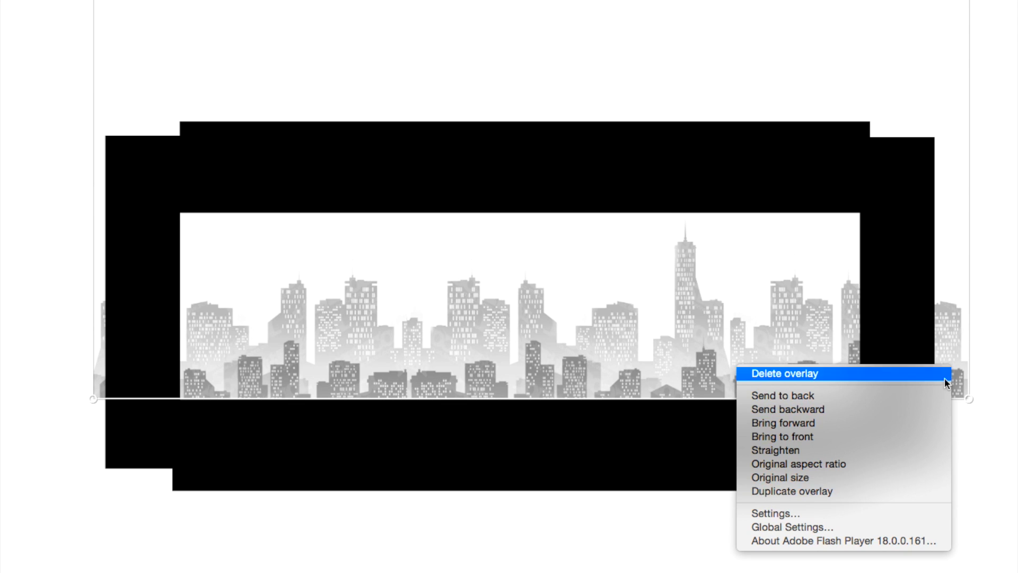
click(784, 374)
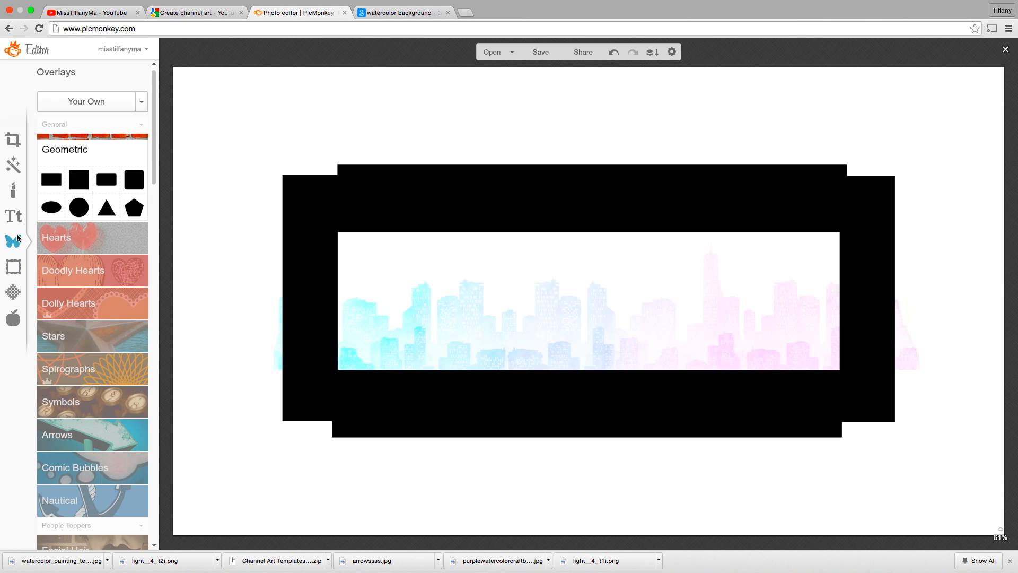
mouse_move(12, 216)
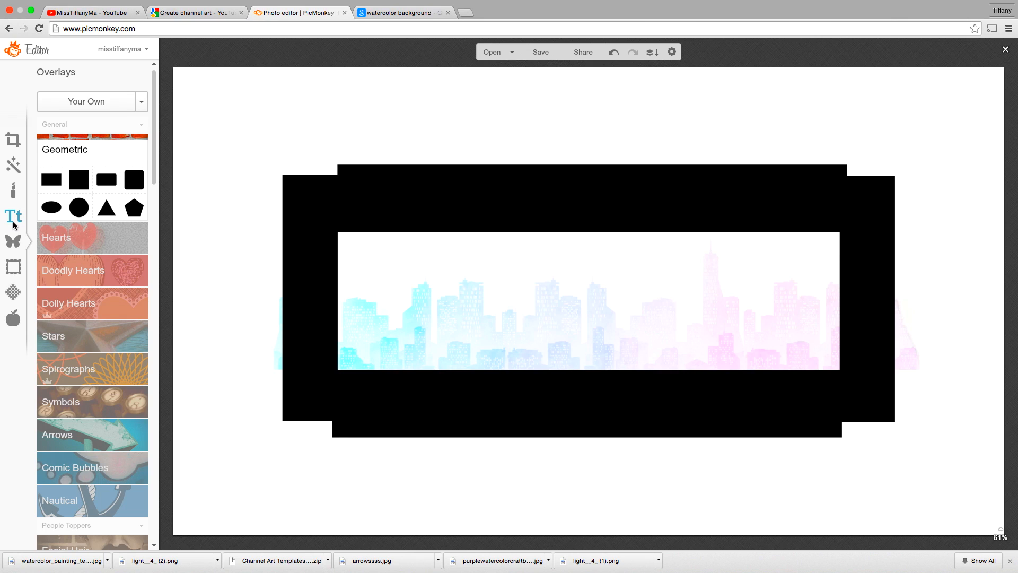
mouse_move(16, 220)
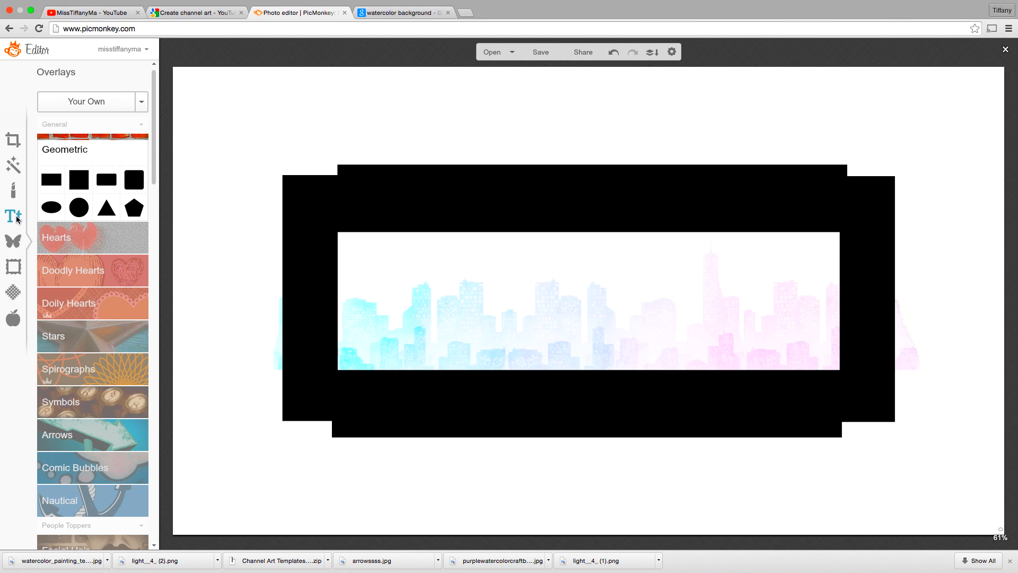
- Add a text box in a font from the Yours tab reading 'MissTiffanyMa'
click(13, 216)
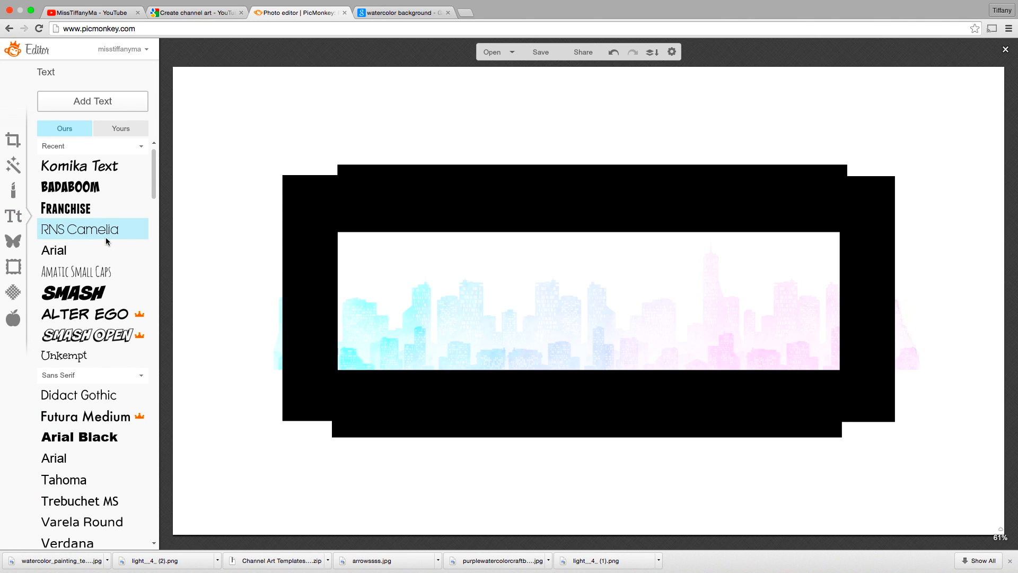
click(121, 128)
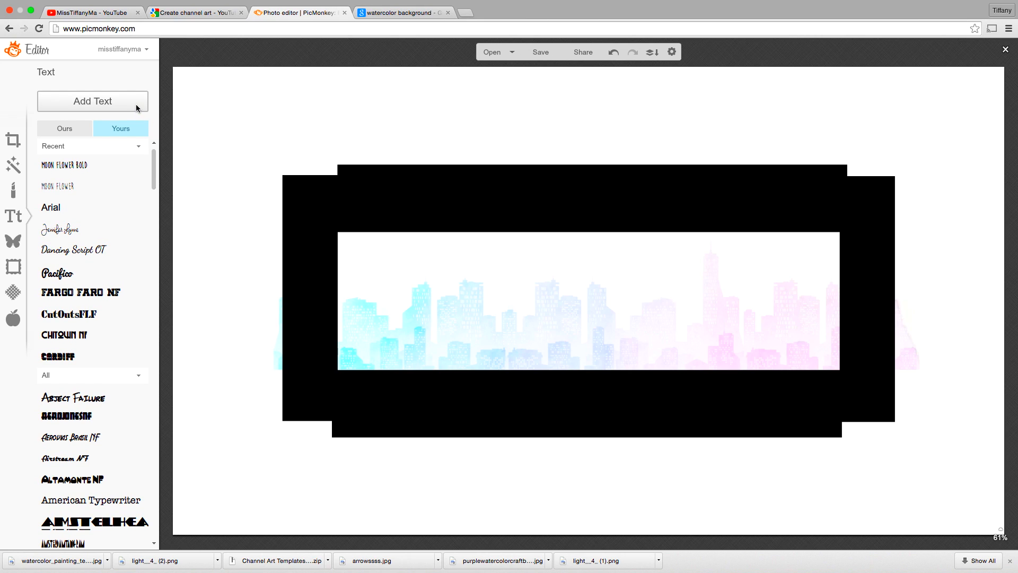
click(92, 102)
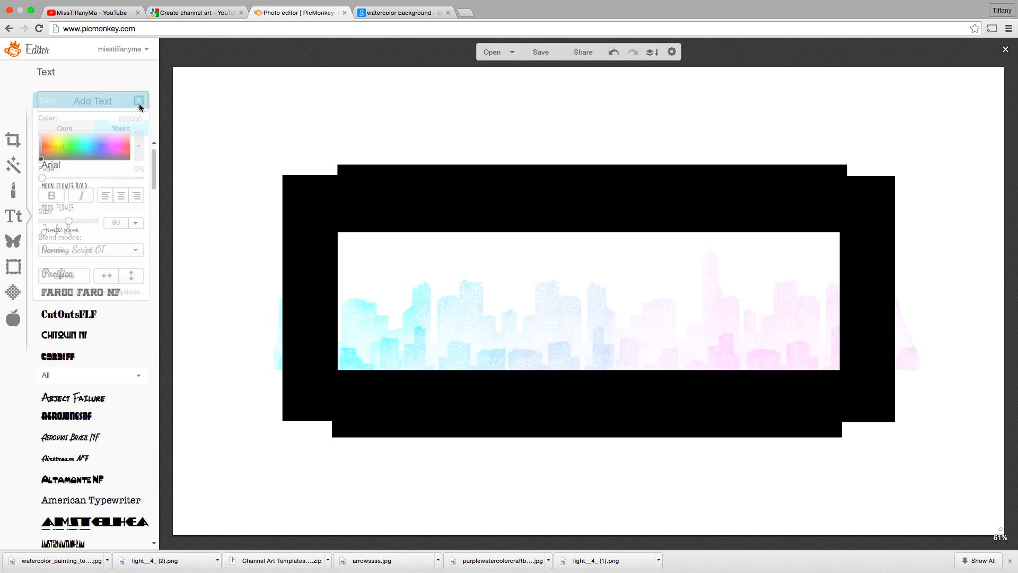
click(92, 100)
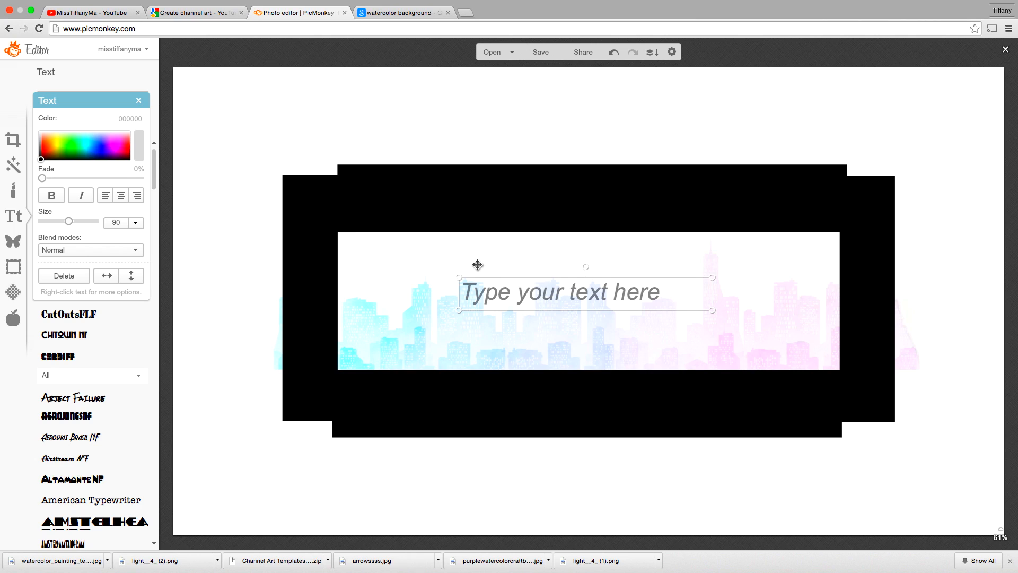
text(M)
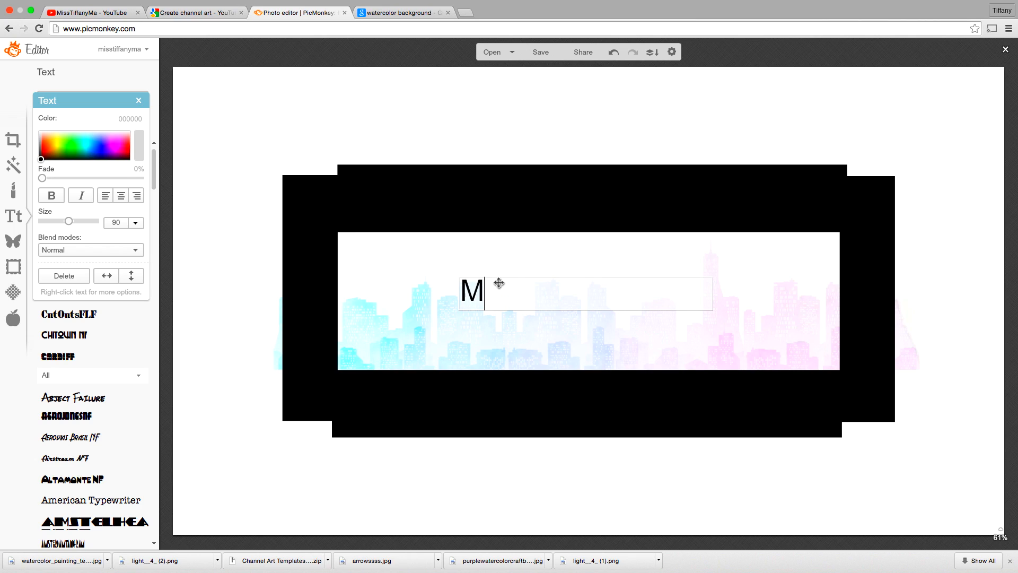
text(issTiffanyMa)
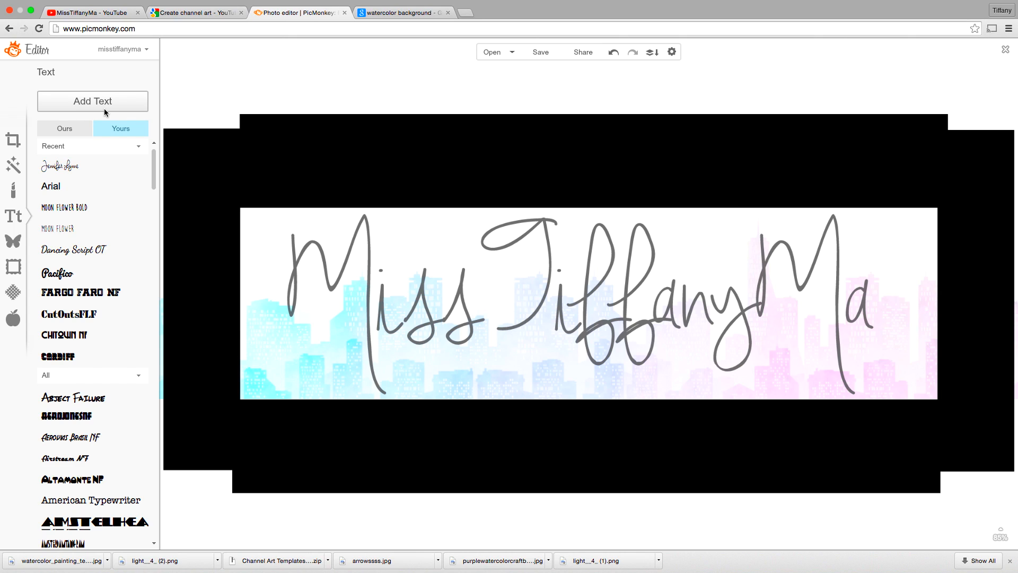
- Add the 'Lifestyle & Fashion Vids for the Coolest Internet Kids' text box in Moon Flower 50 under the name
click(92, 101)
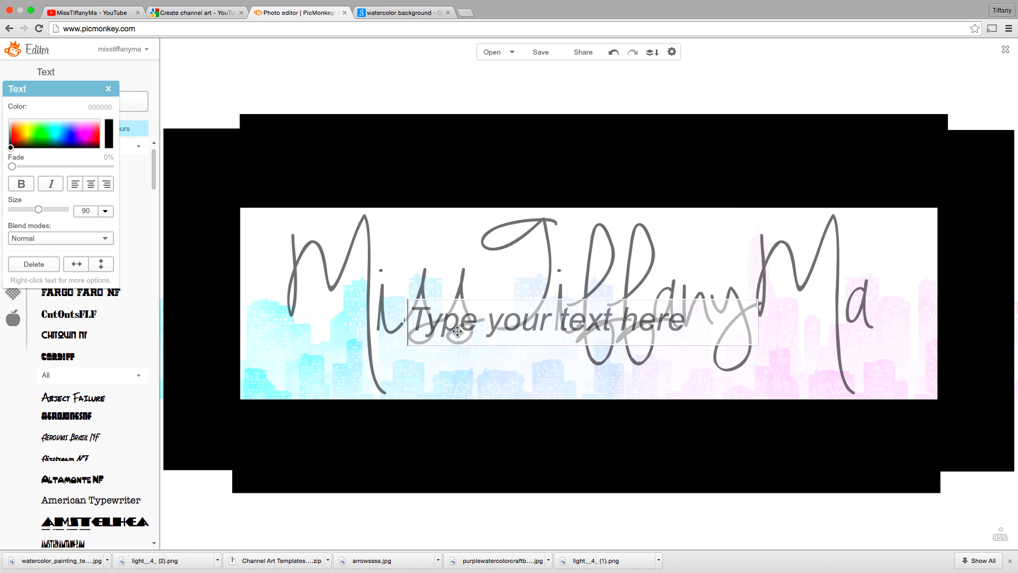
text(lifest)
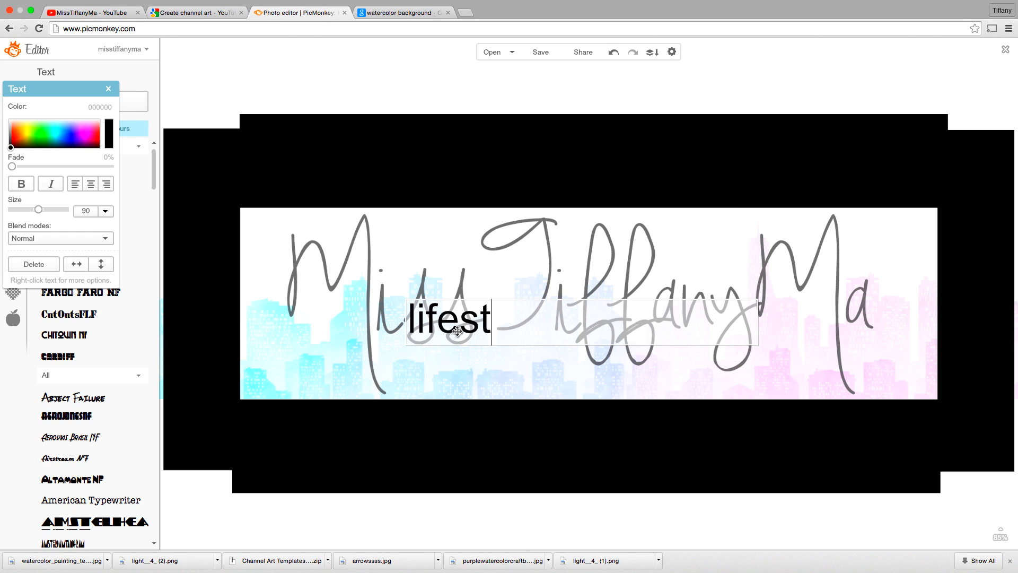
text(yle)
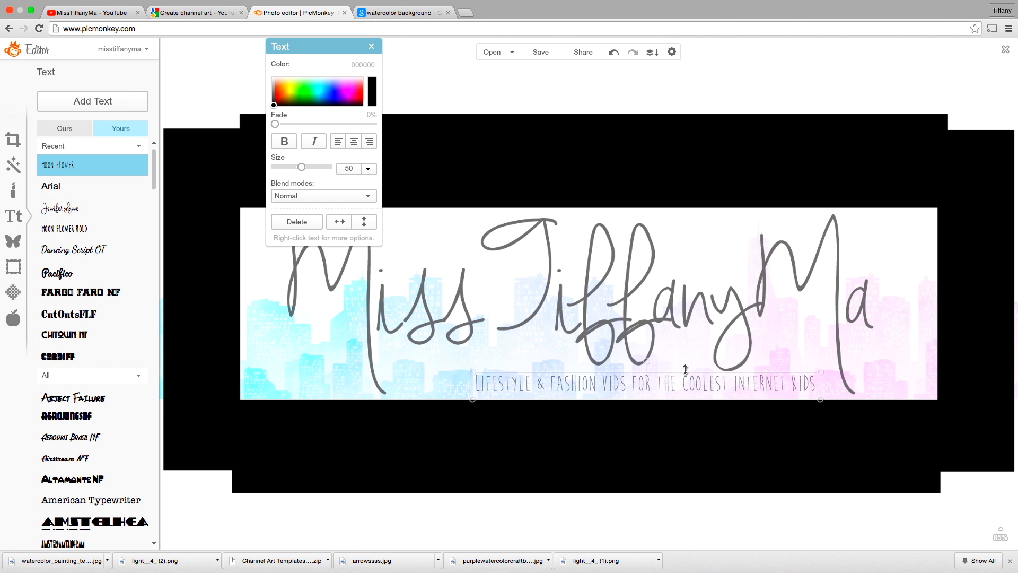
drag(302, 166, 304, 166)
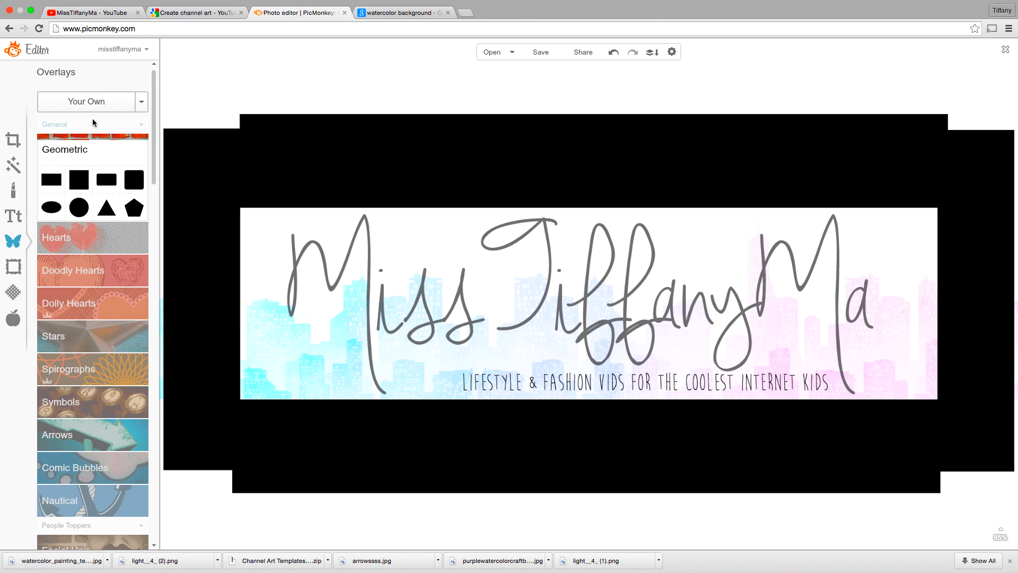
- Scroll through the overlay categories toward Arrows
scroll(down, 3)
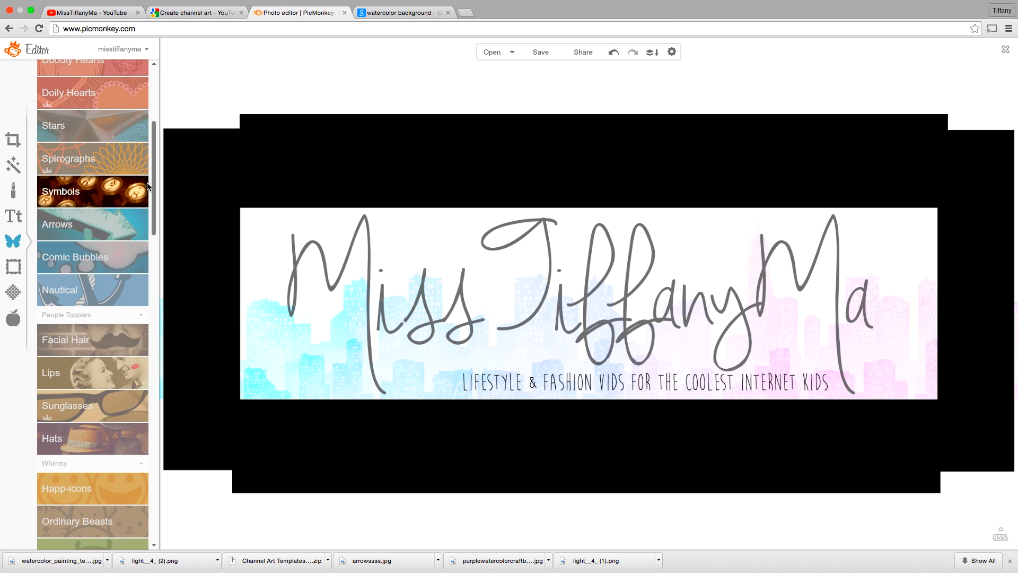
click(58, 224)
text(arrow ove)
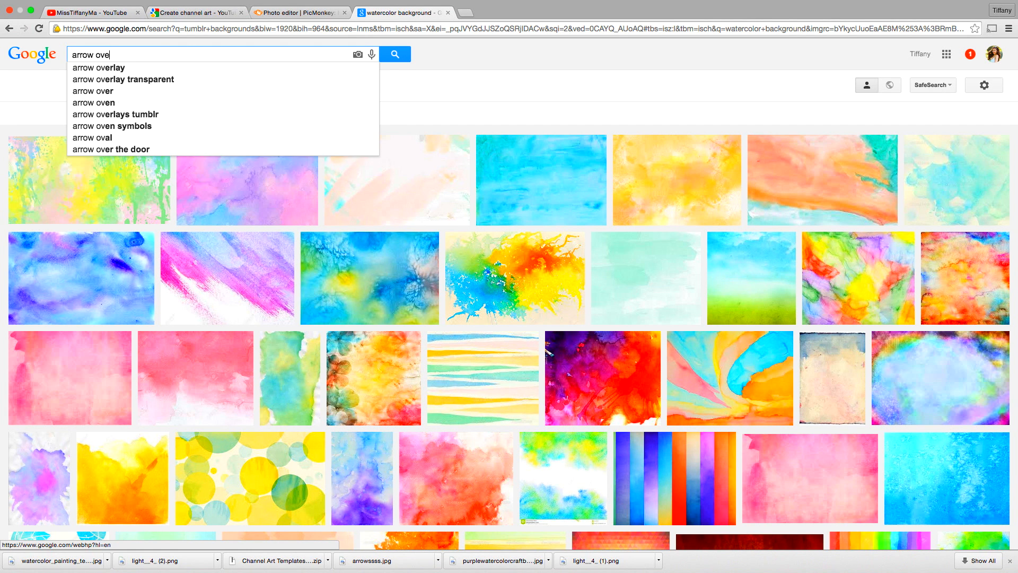
- Search Google Images for arrow overlays and preview the six black hand-drawn arrows
click(98, 67)
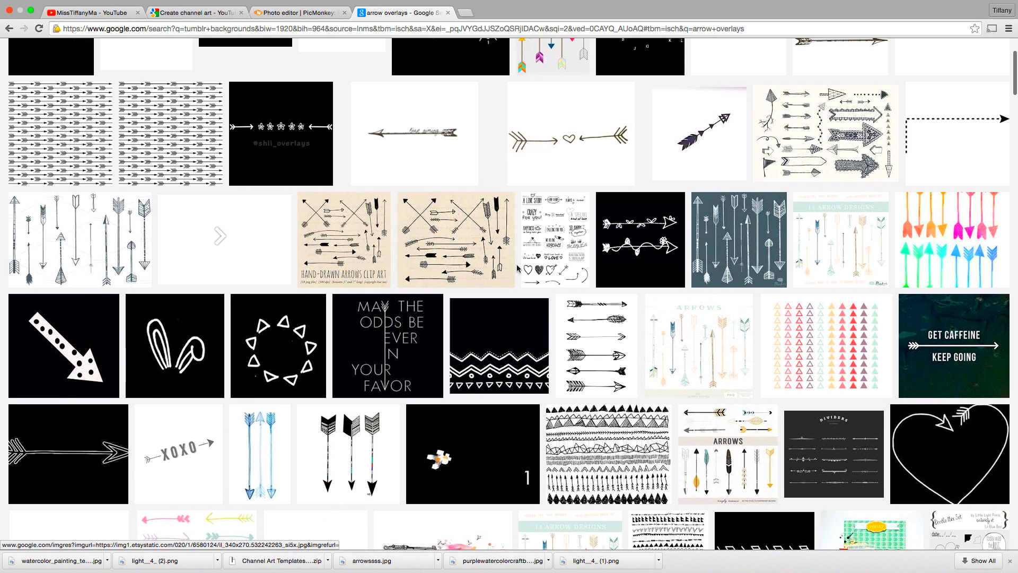
click(596, 344)
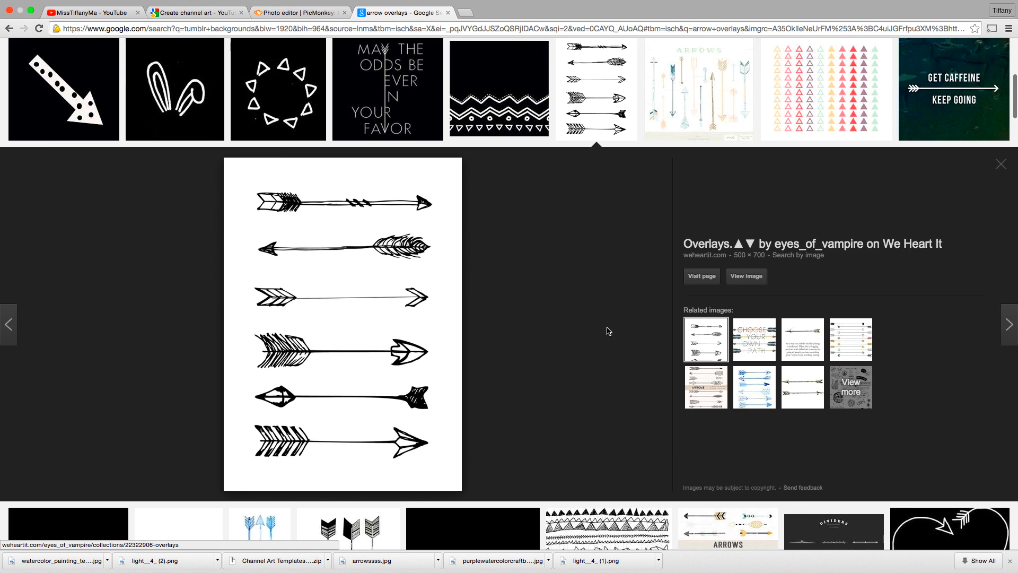
click(298, 11)
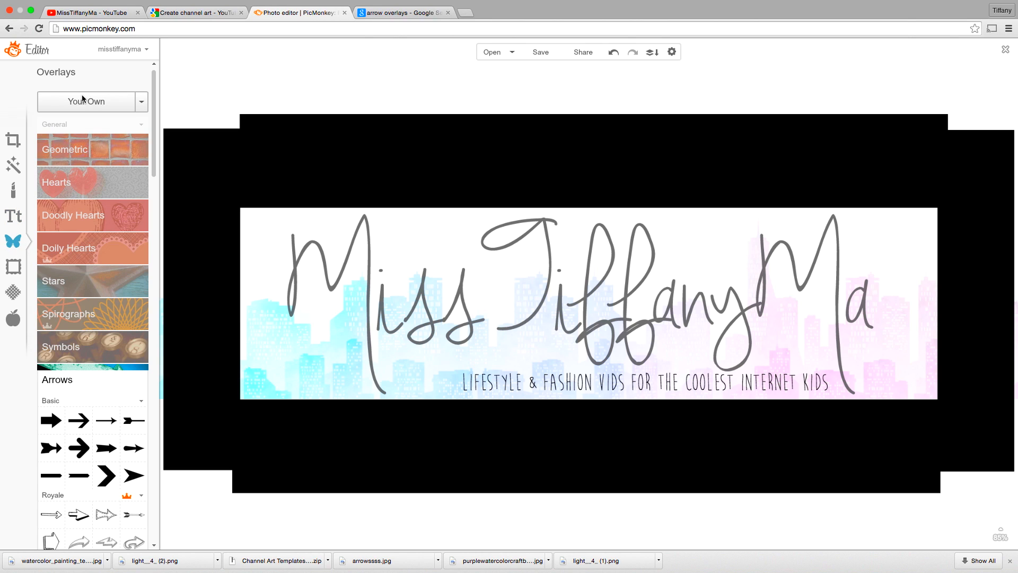
- Load the six-arrow image through Your Own, enlarge it over the name, and erase the extra arrows
click(84, 102)
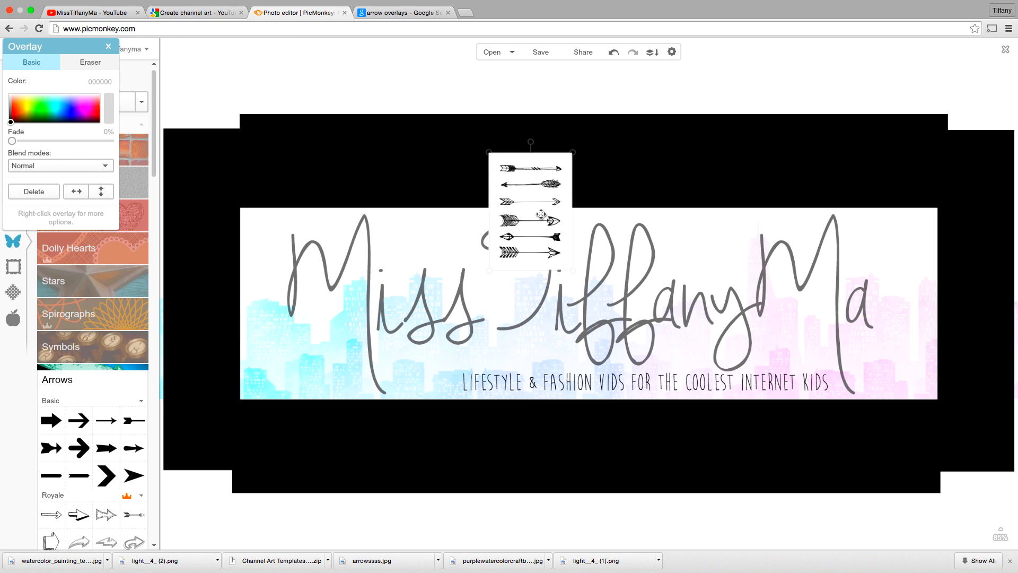
drag(530, 215, 481, 302)
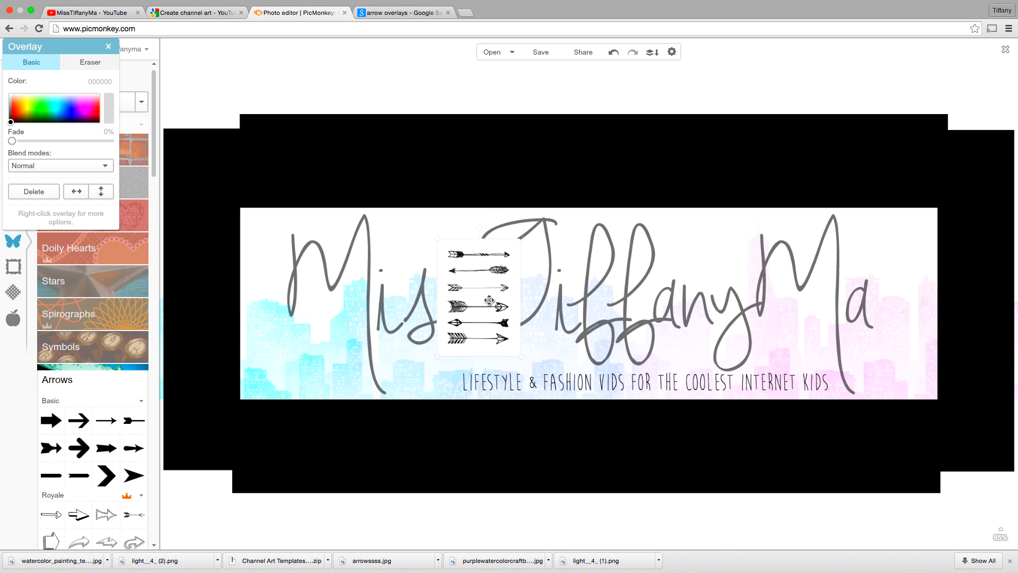
drag(480, 367, 494, 445)
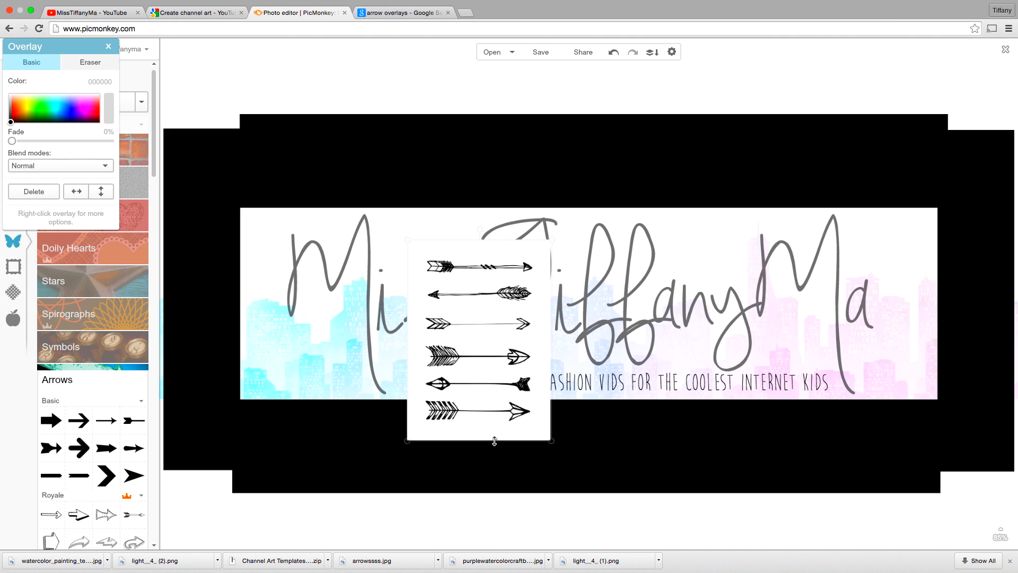
drag(494, 442, 494, 452)
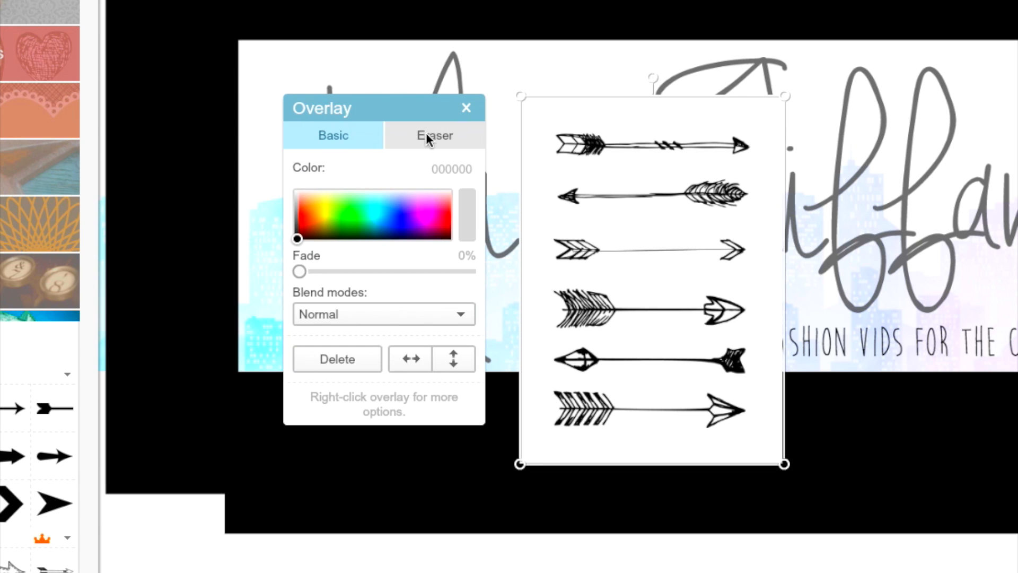
click(433, 135)
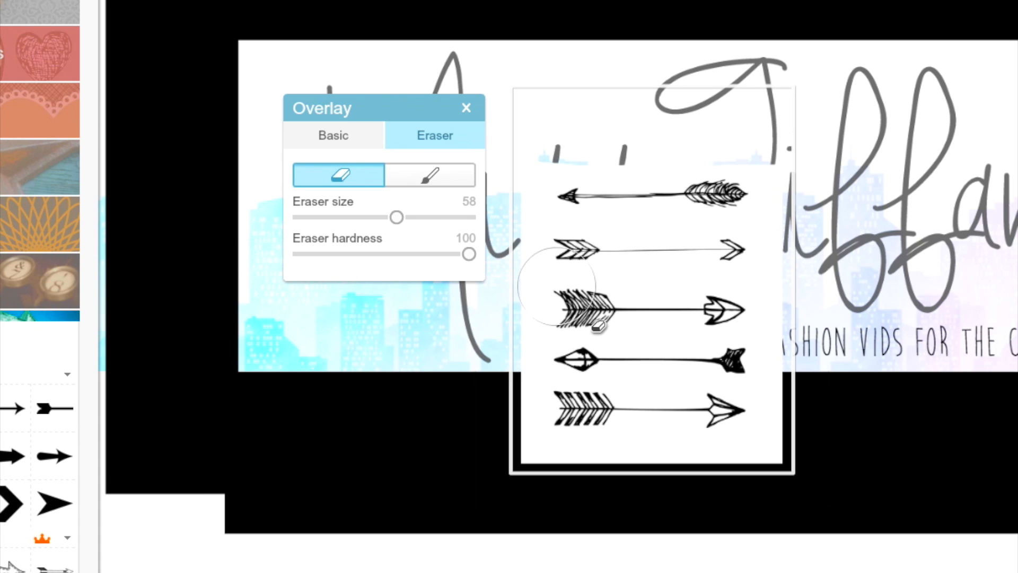
drag(594, 325, 587, 432)
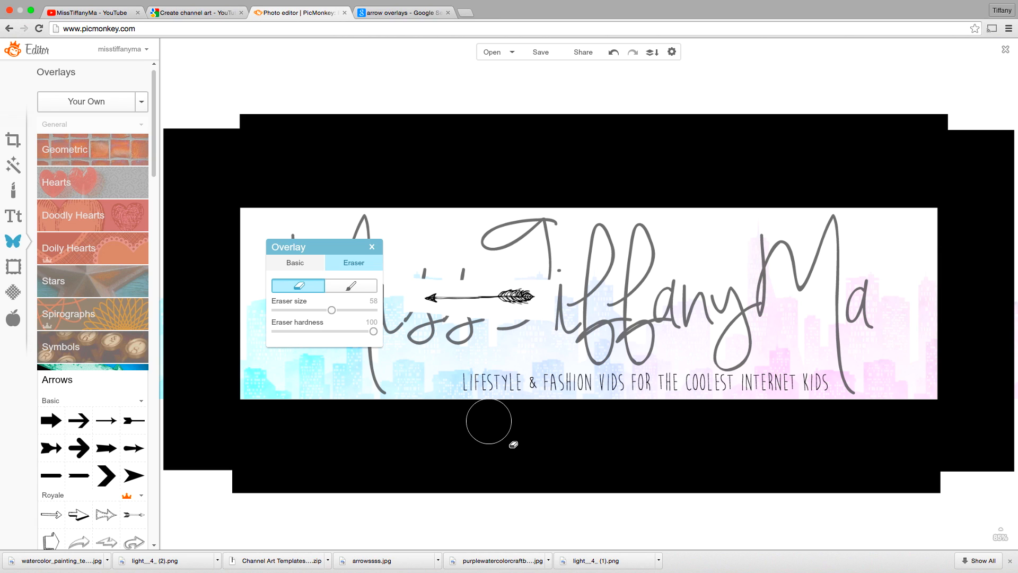
- Place the feathered arrow just before the tagline and choose a blend mode that hides its white background
click(295, 263)
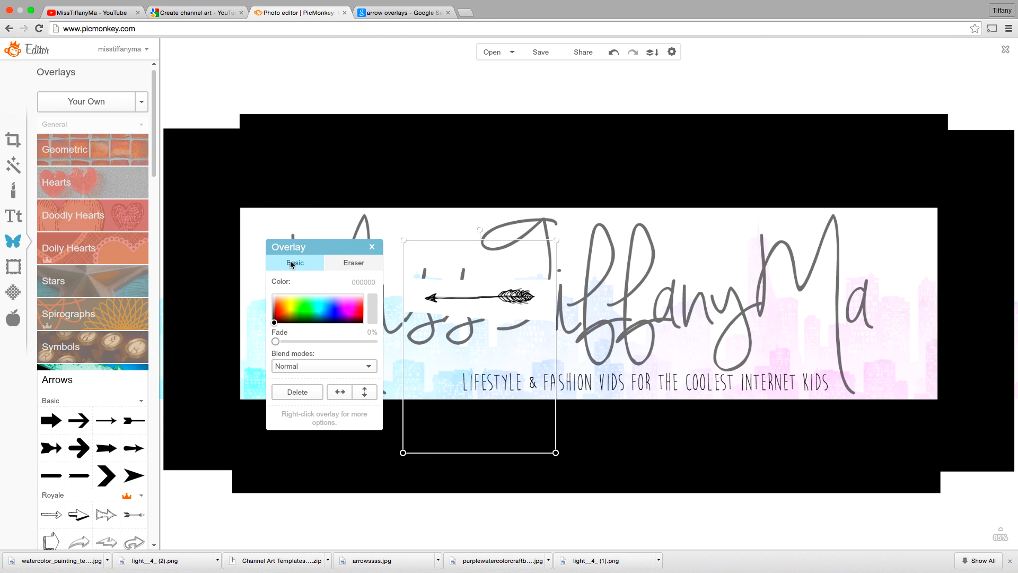
drag(471, 297, 549, 359)
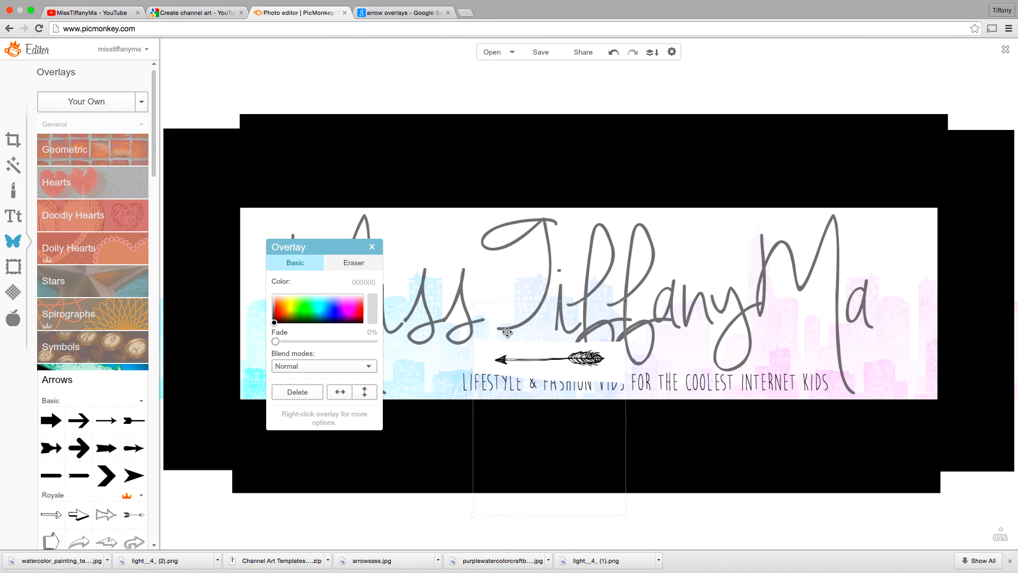
drag(508, 333, 494, 228)
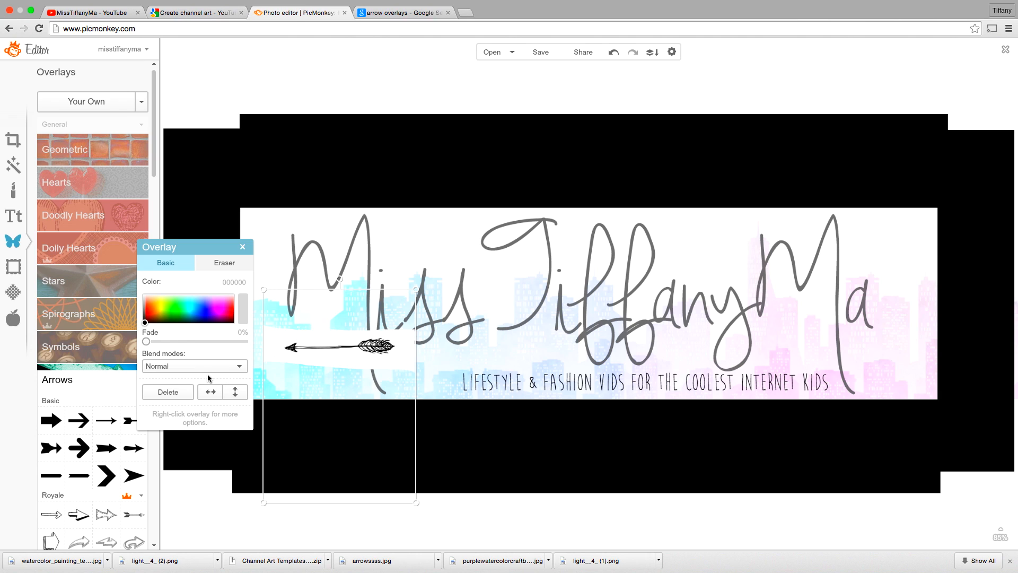
click(193, 366)
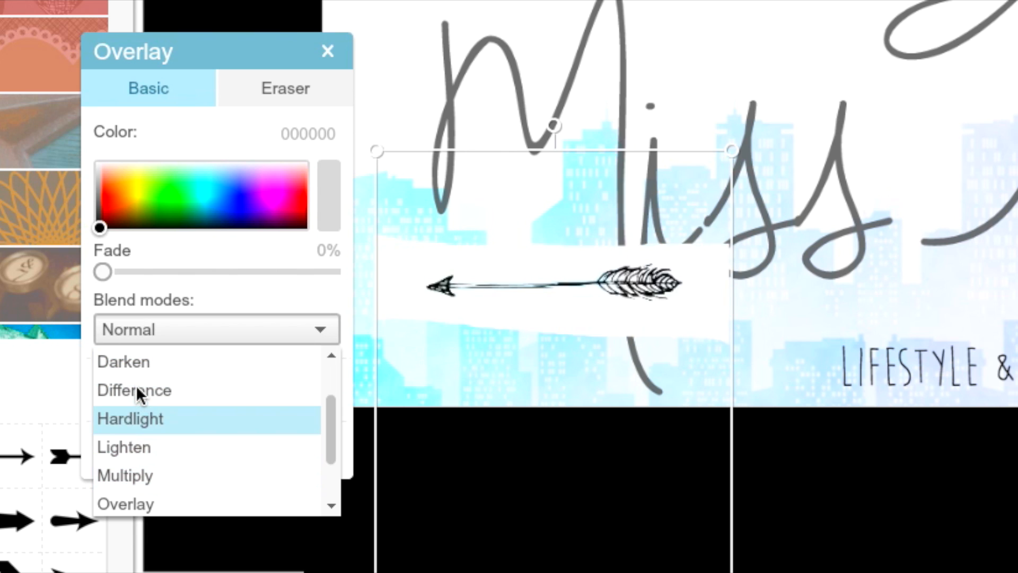
click(123, 362)
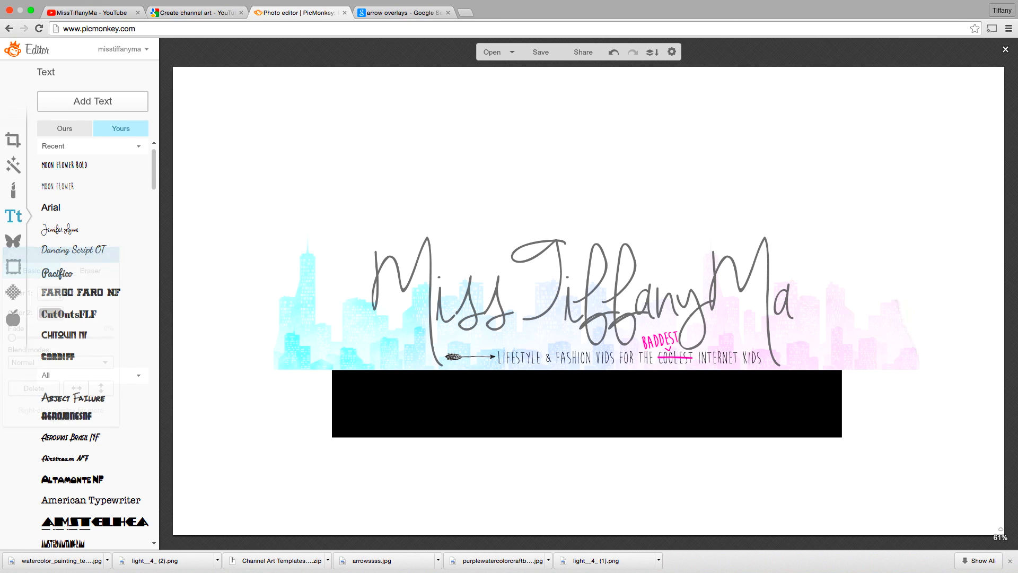
- Delete the leftover black rectangle overlay and export the banner with Save to my computer
click(586, 403)
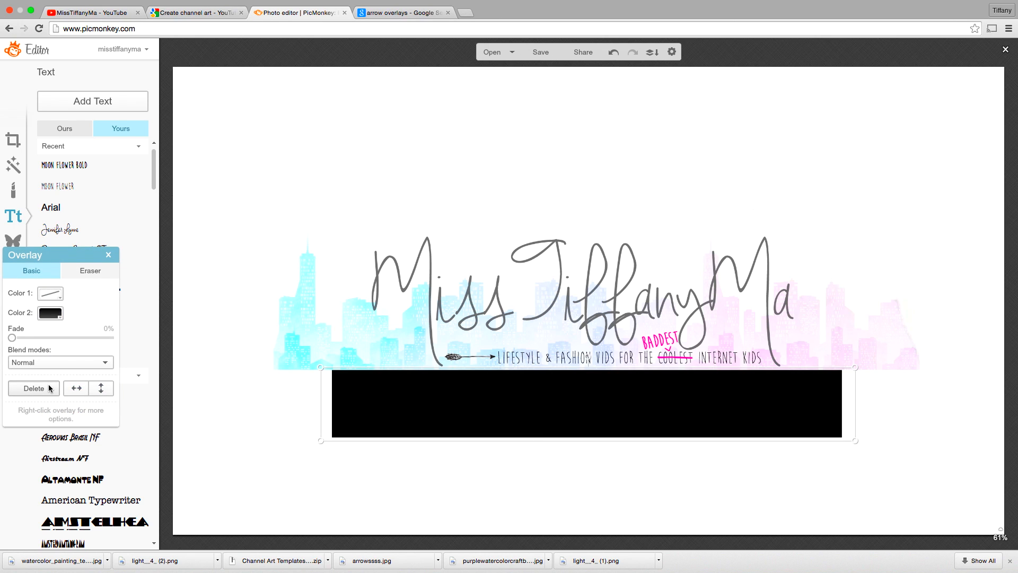
click(33, 388)
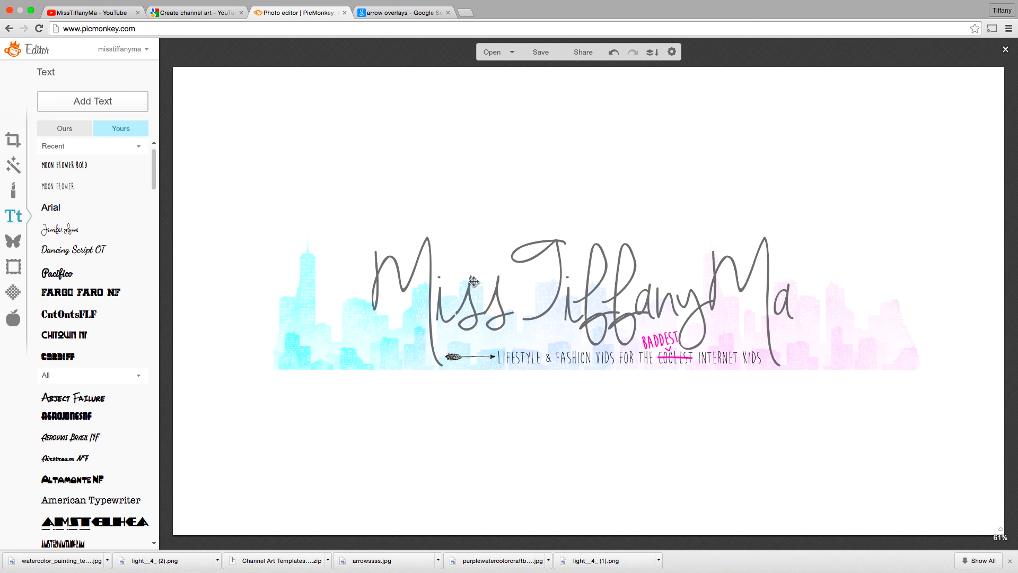
click(540, 52)
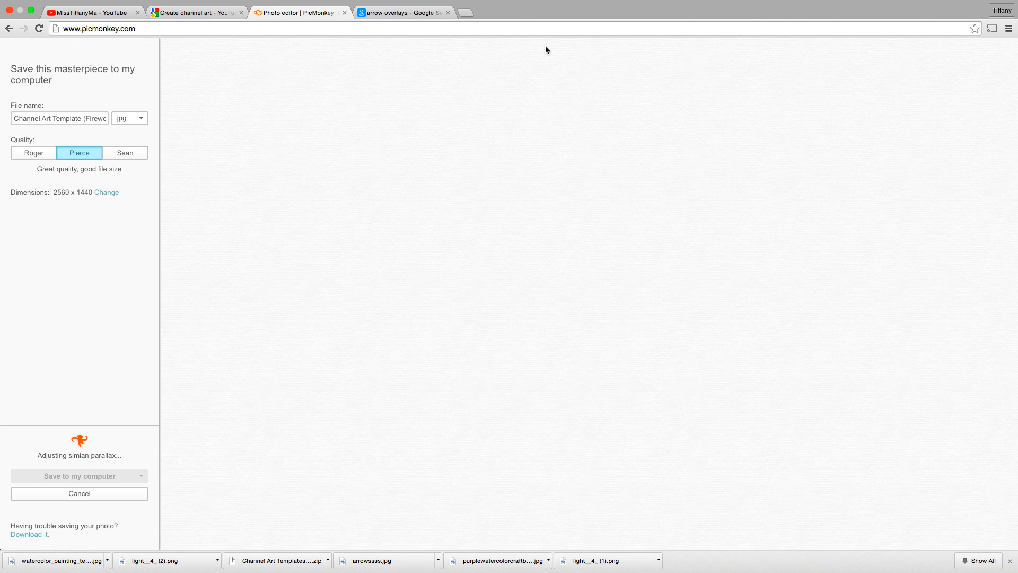
click(194, 12)
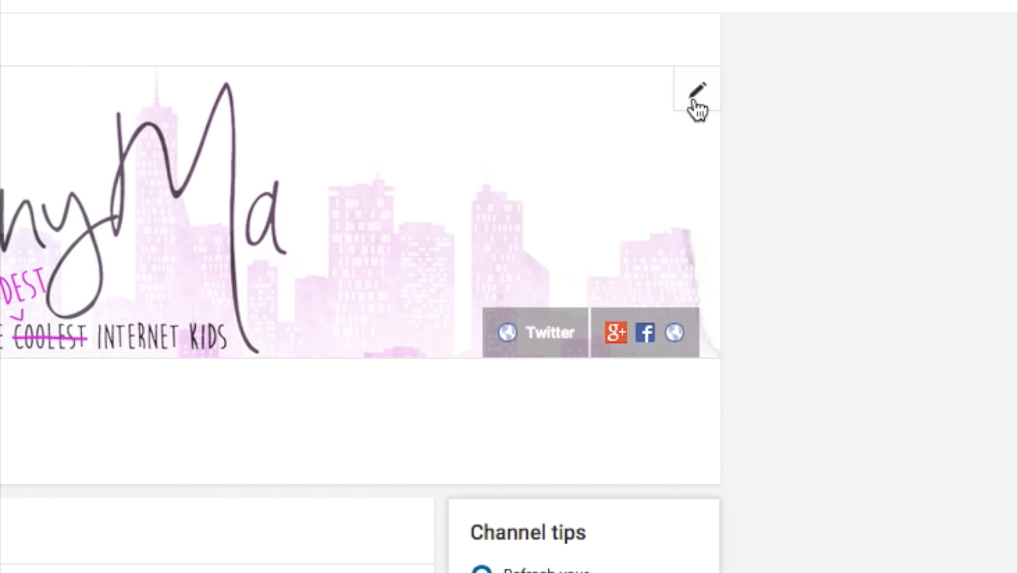
- Upload the saved art through Edit channel art, with Auto Enhance left off, and select it
click(697, 90)
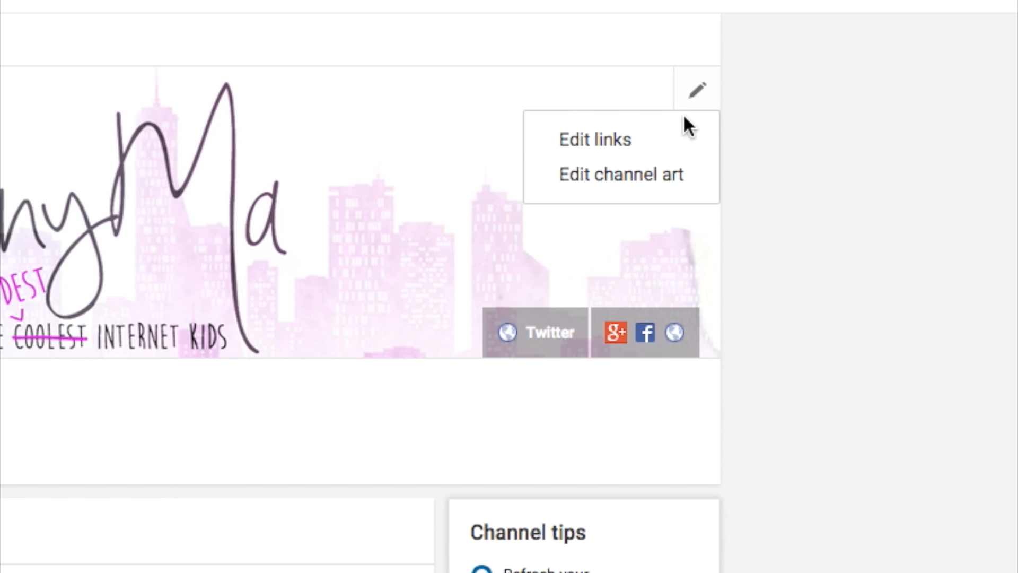
click(619, 174)
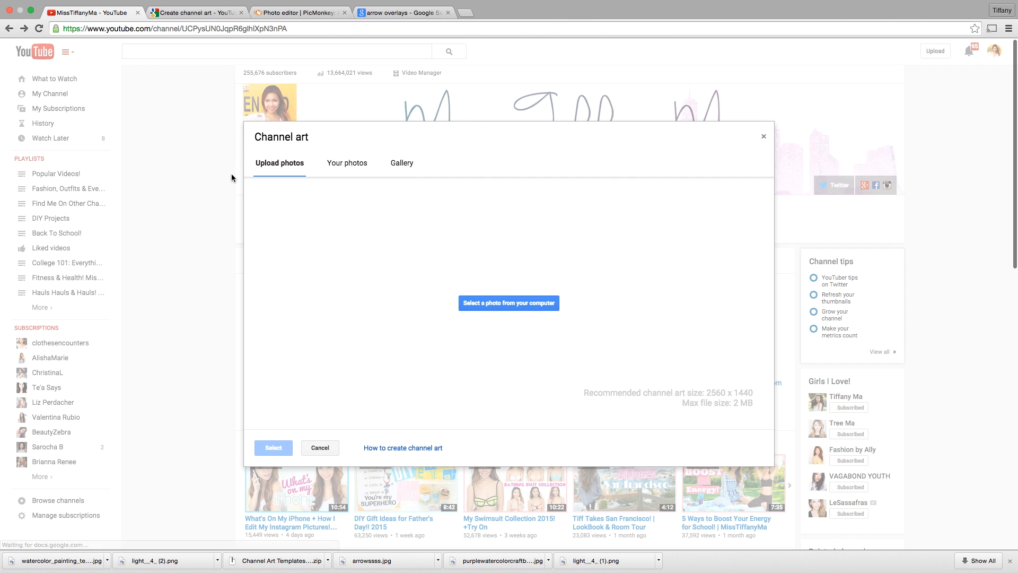
click(509, 302)
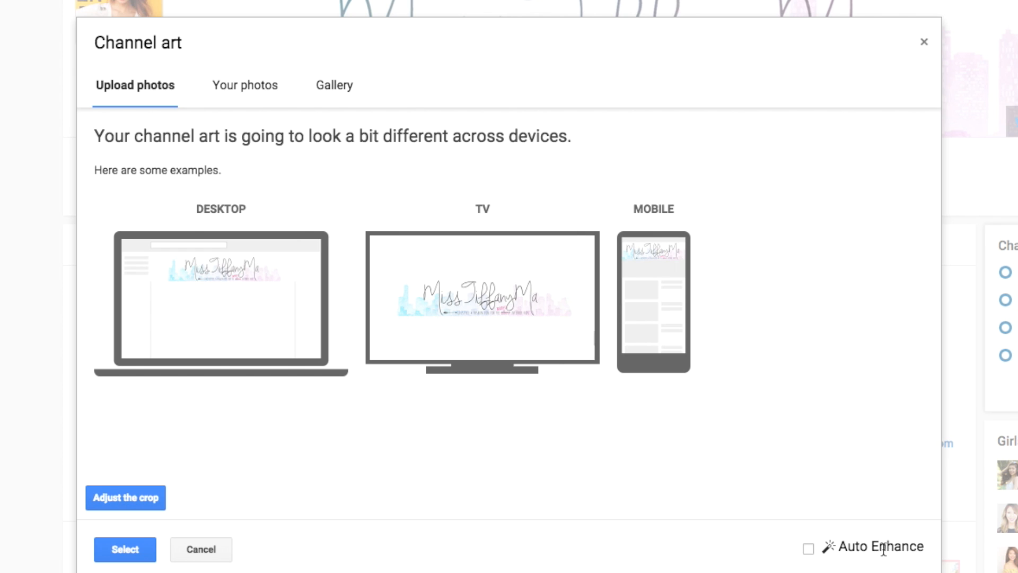
click(808, 549)
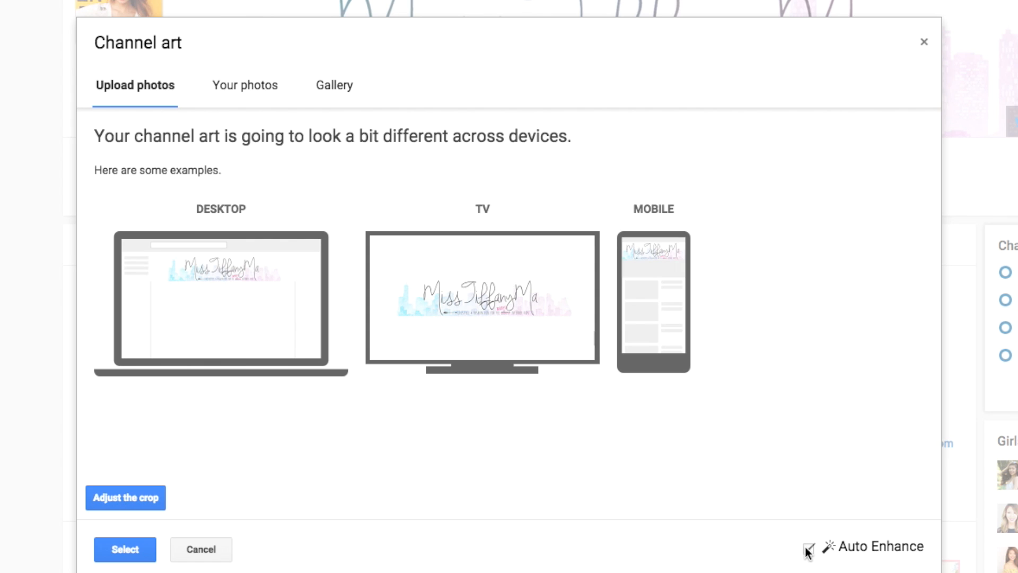
click(808, 546)
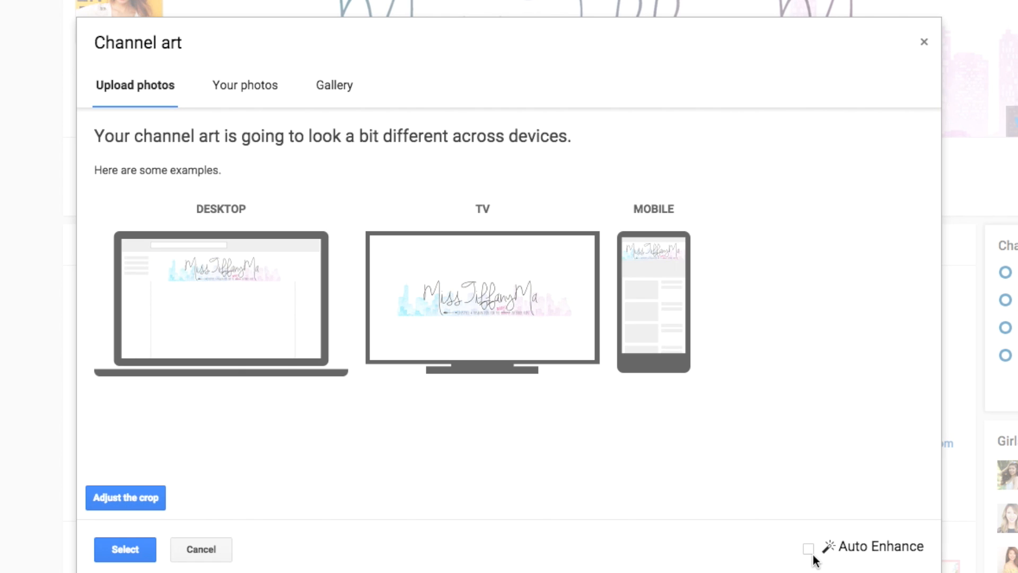
mouse_move(133, 537)
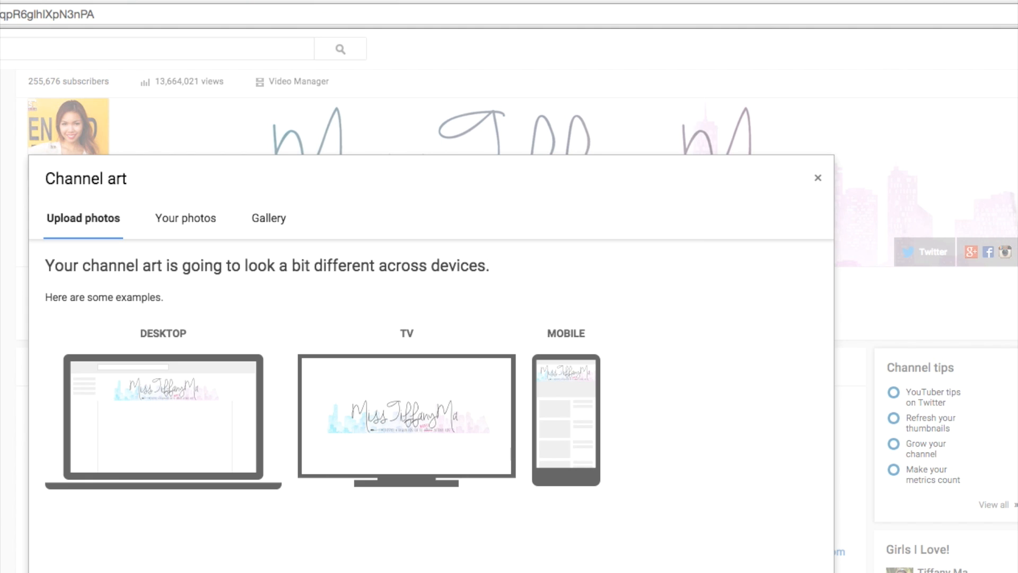
click(818, 177)
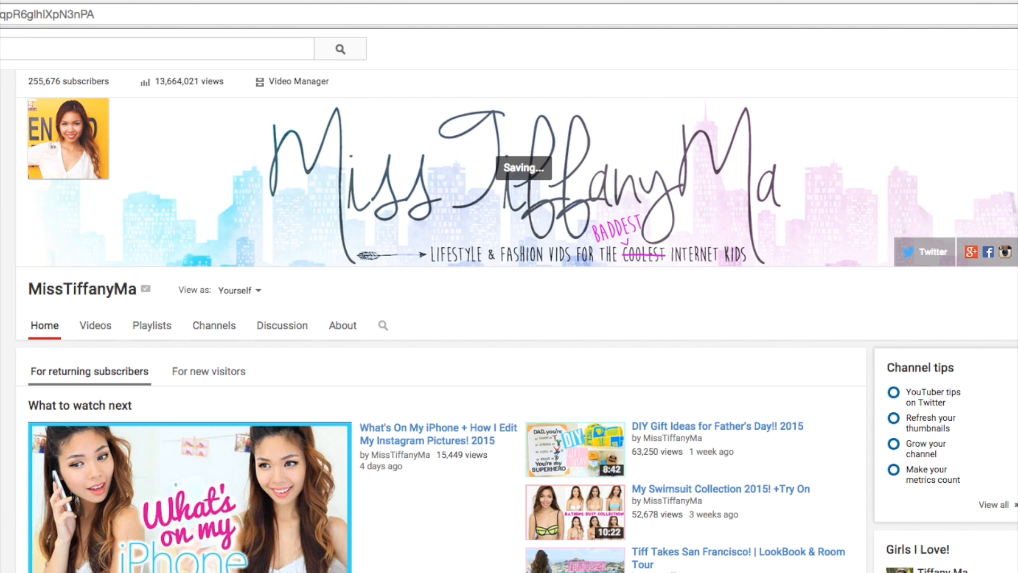